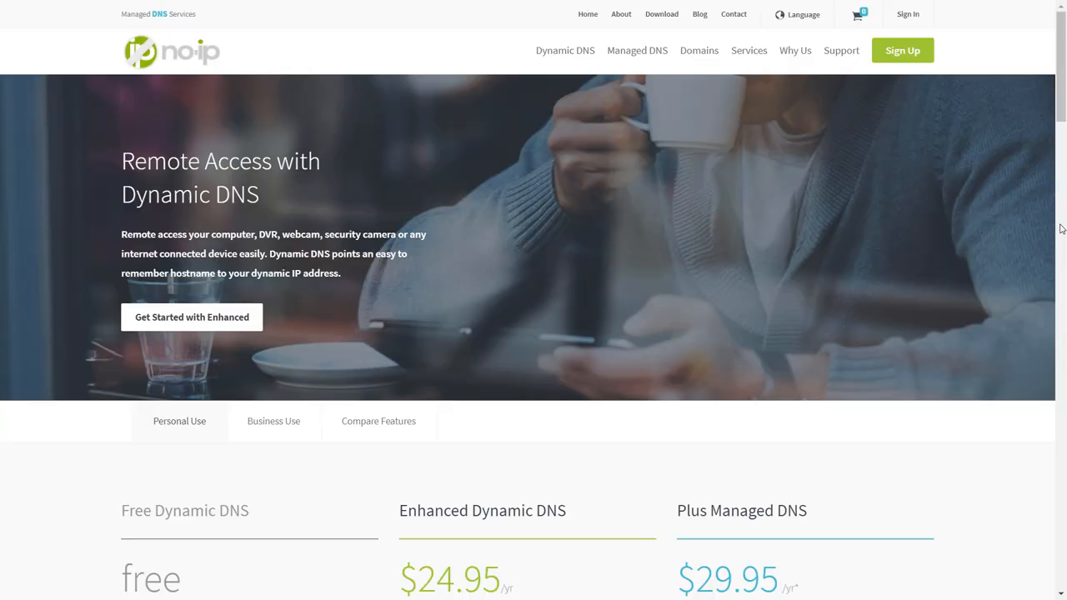
Scroll the No-IP homepage down to the free, Enhanced and Plus Dynamic DNS plan prices.
scroll(down, 3)
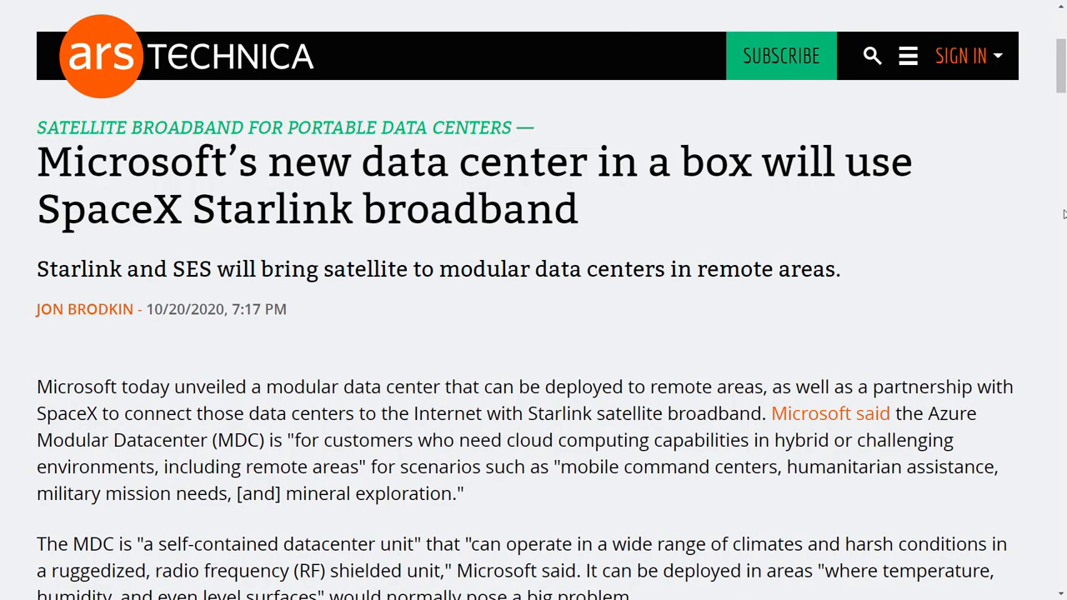
Browse the article gallery from the Microsoft modular datacenter photo to the satellite orbit diagram.
scroll(down, 3)
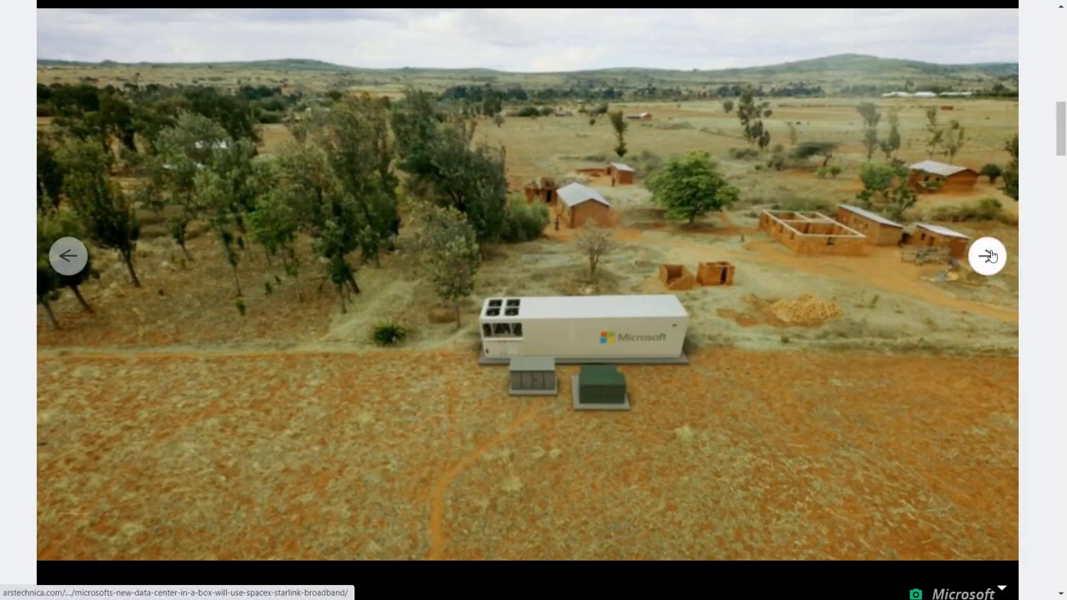
click(987, 257)
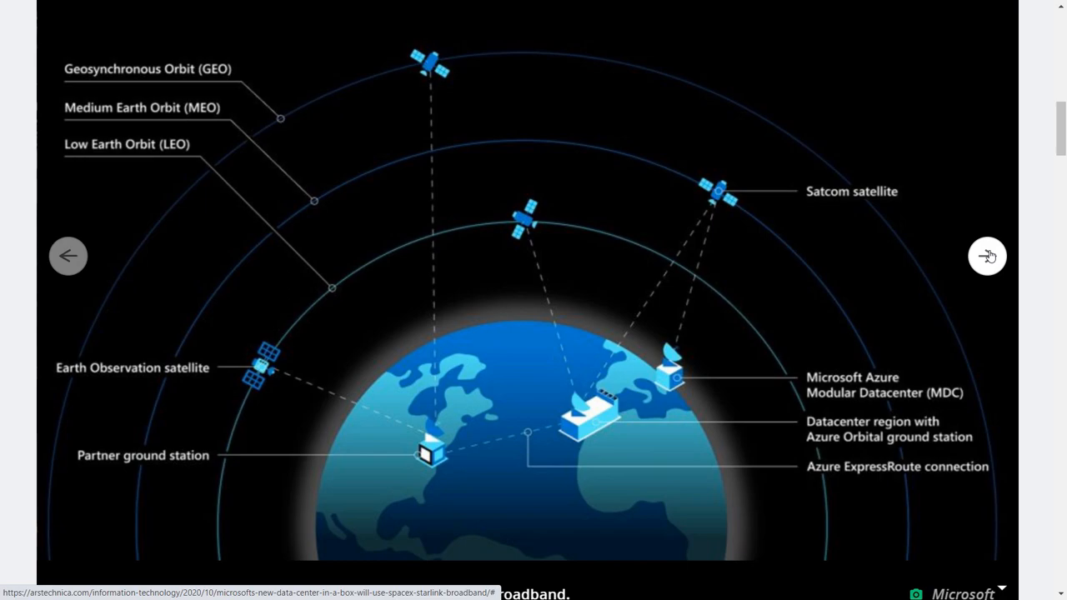
click(987, 256)
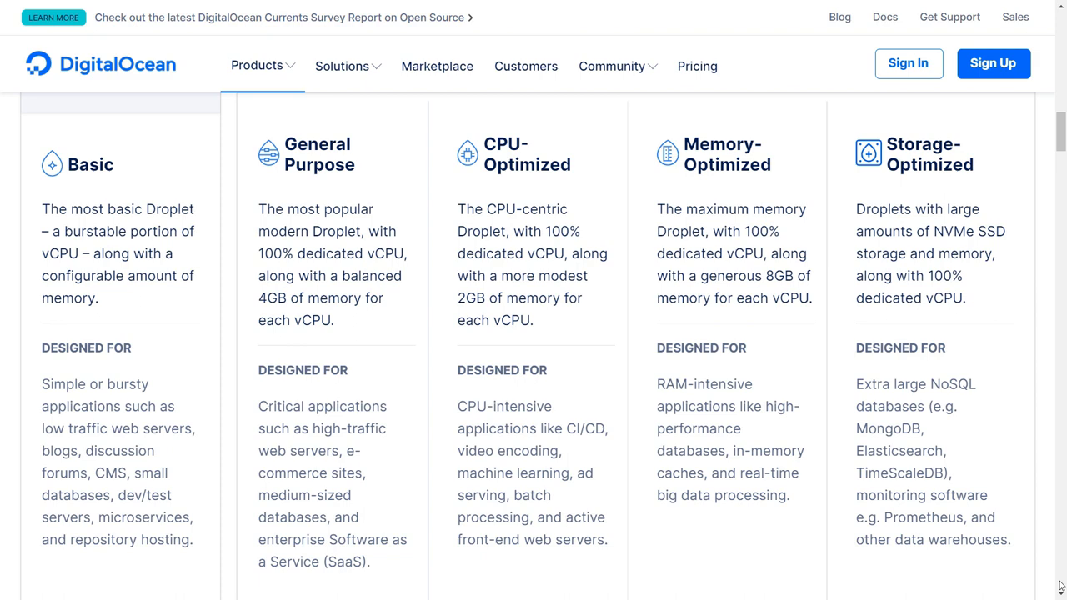
Scroll through Droplet types and distributions to the Products overview of Droplets, Kubernetes and App Platform.
scroll(down, 3)
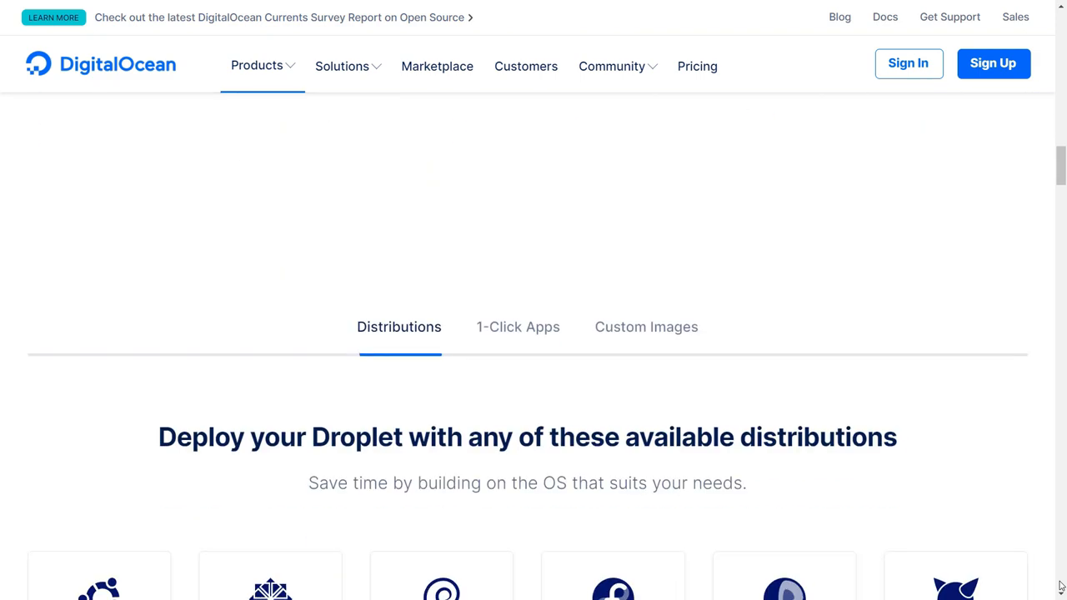
scroll(down, 3)
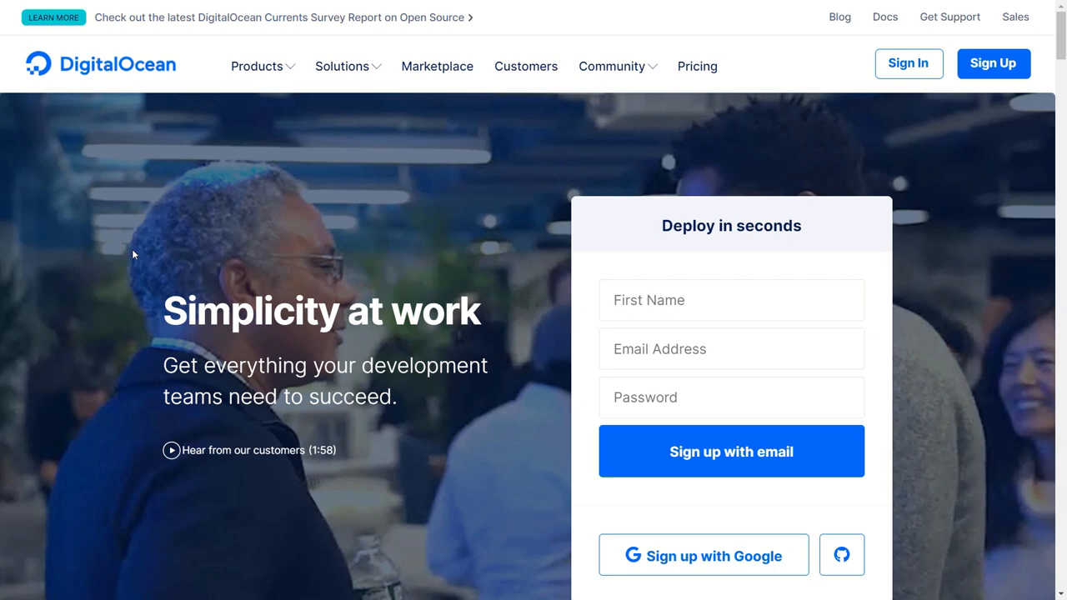
scroll(down, 3)
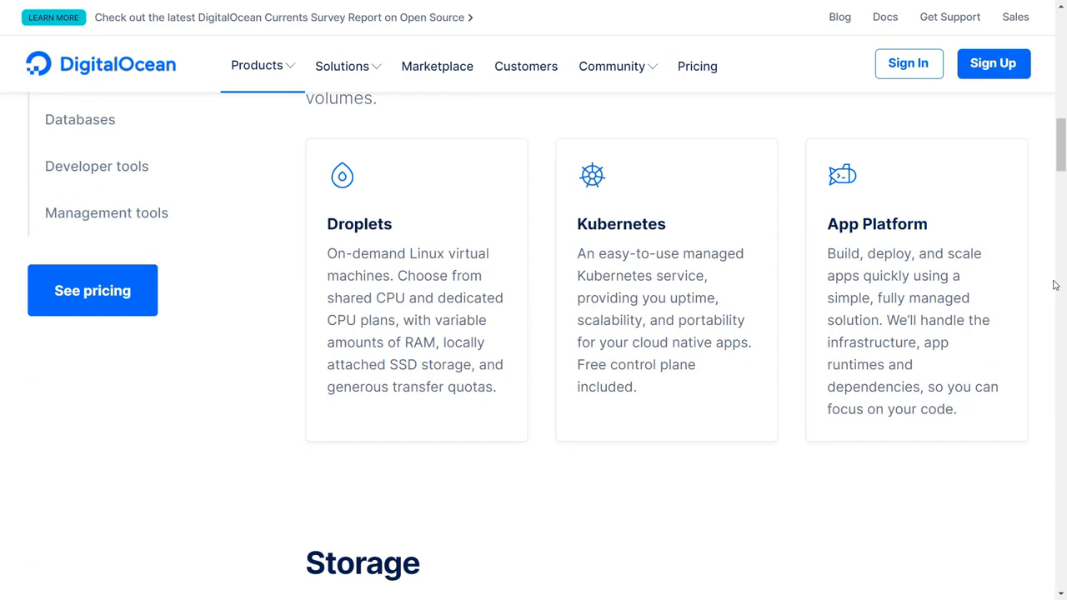
scroll(up, 3)
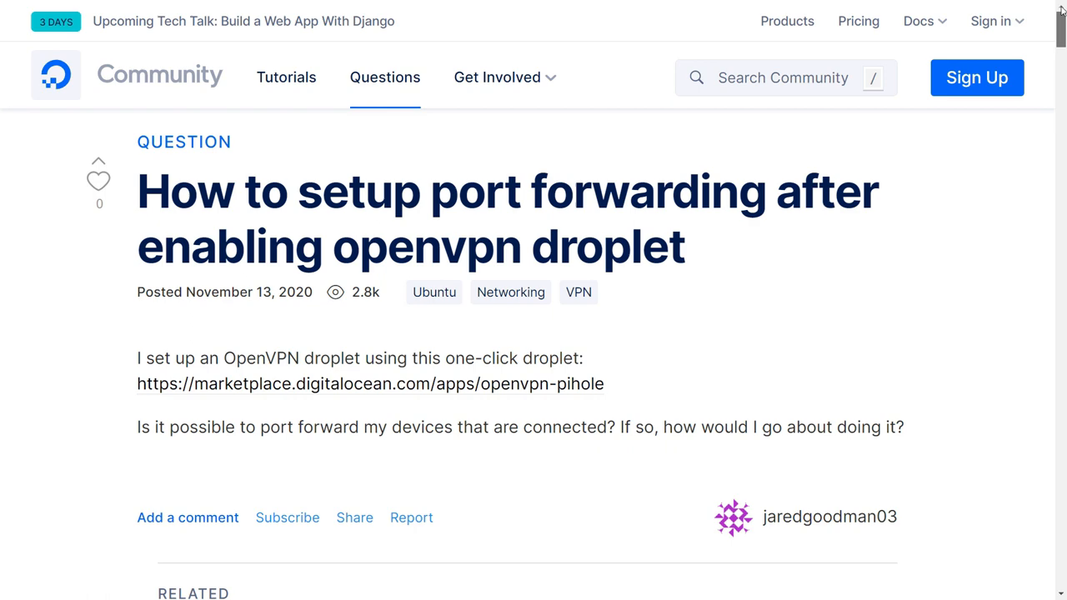
Read the OpenVPN droplet answer through its iptables port-forwarding, NAT and save-ruleset commands.
scroll(down, 3)
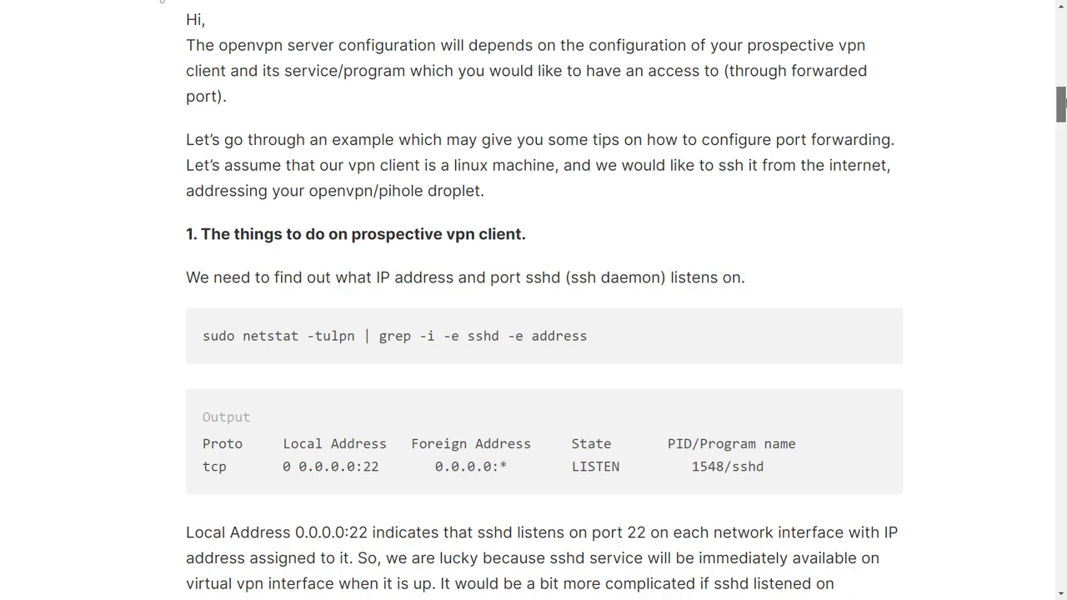
scroll(down, 3)
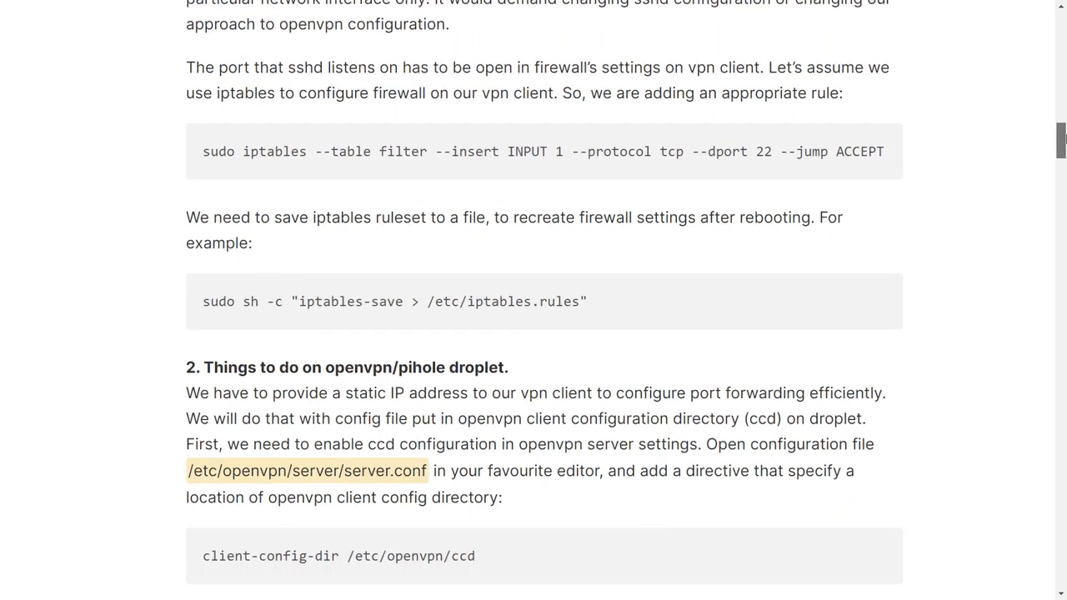
scroll(down, 3)
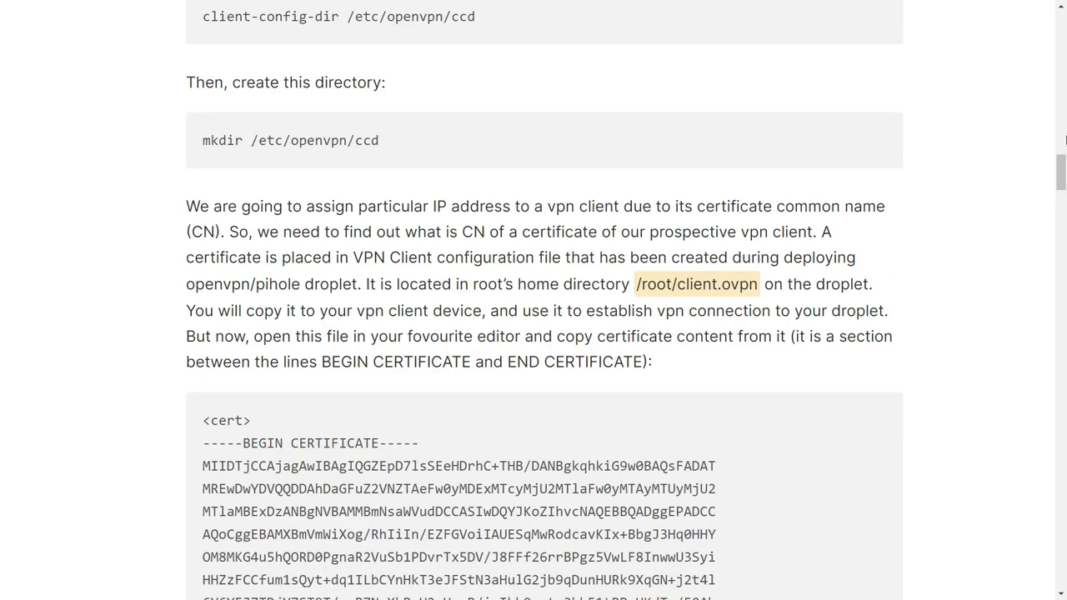
scroll(down, 3)
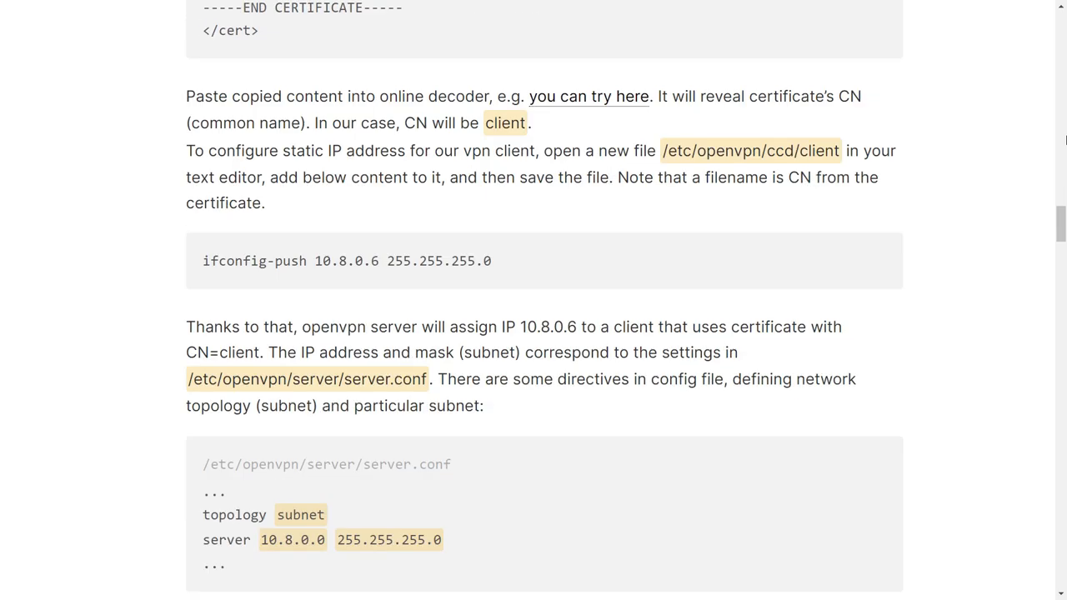
scroll(down, 3)
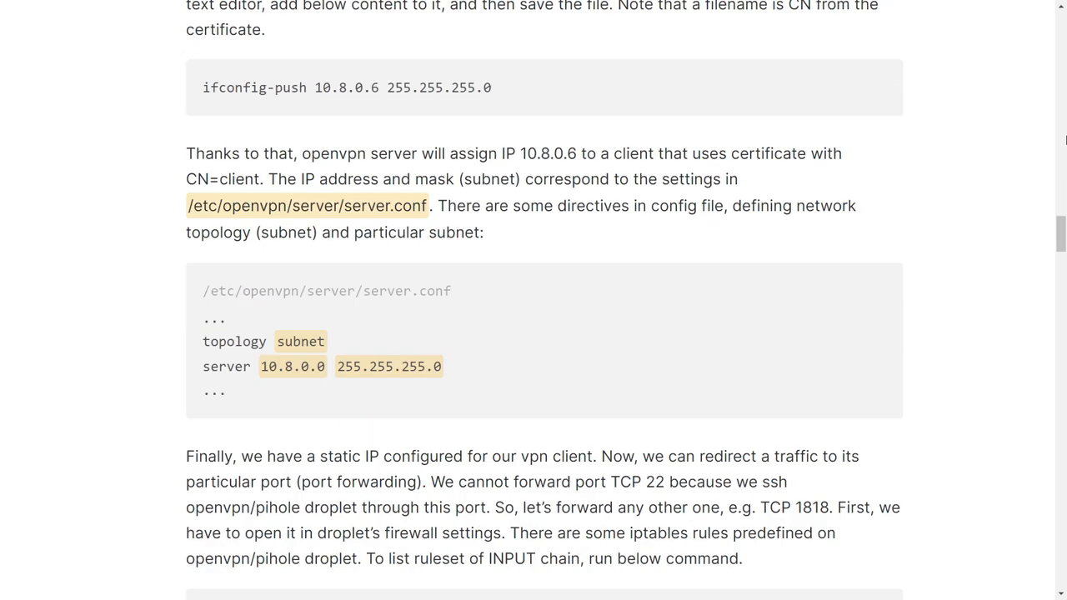
scroll(down, 3)
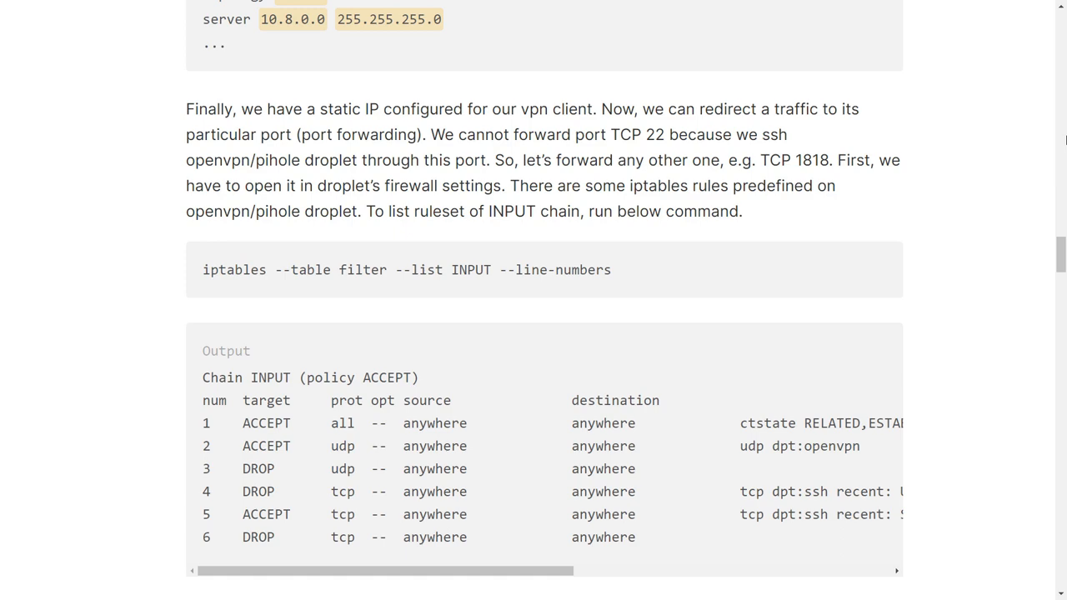
scroll(down, 3)
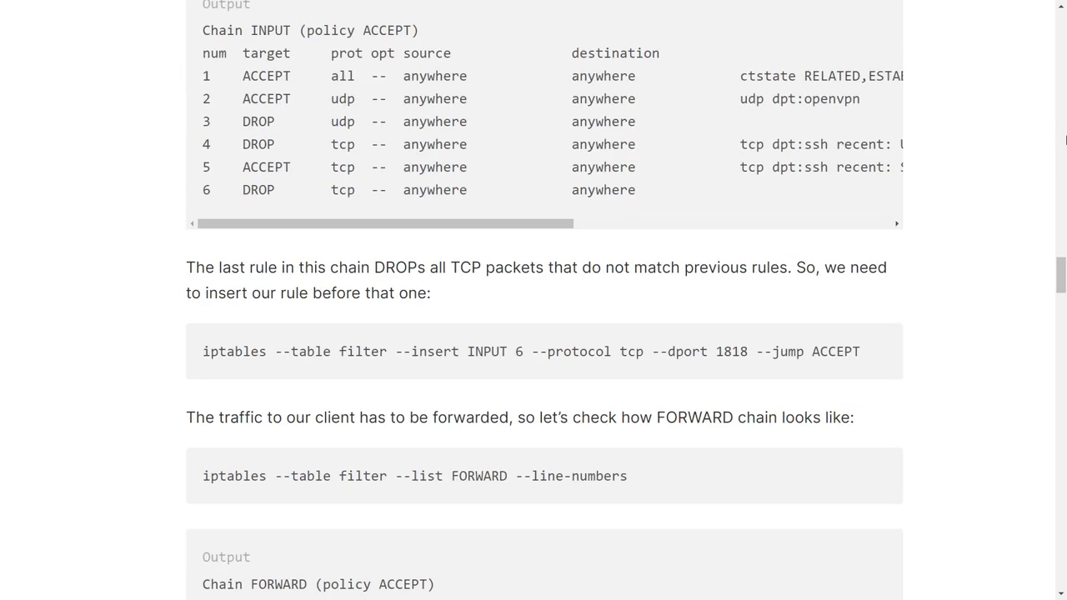
scroll(down, 3)
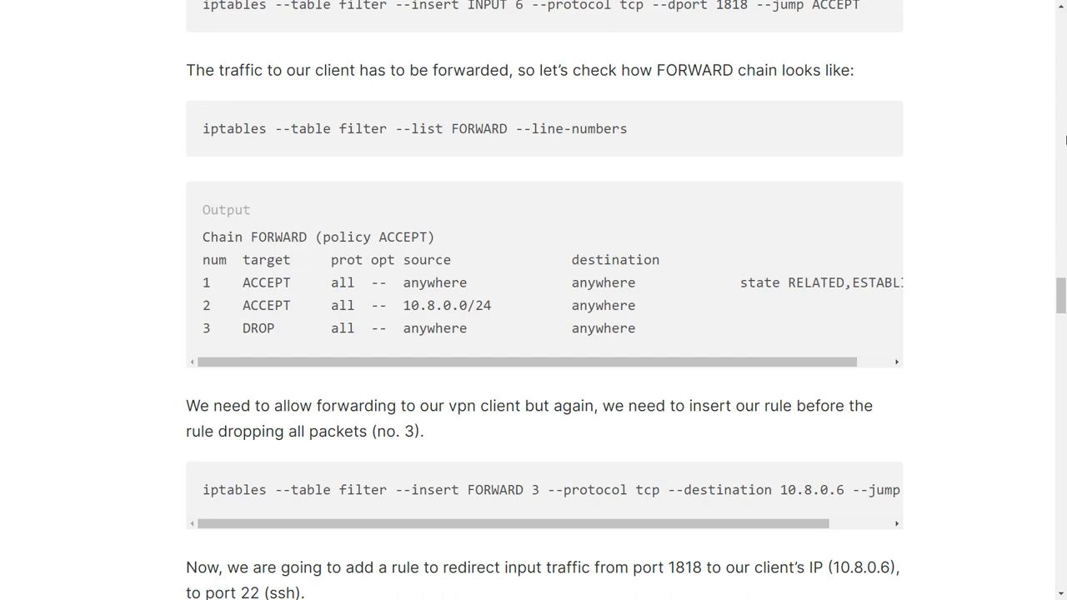
scroll(down, 3)
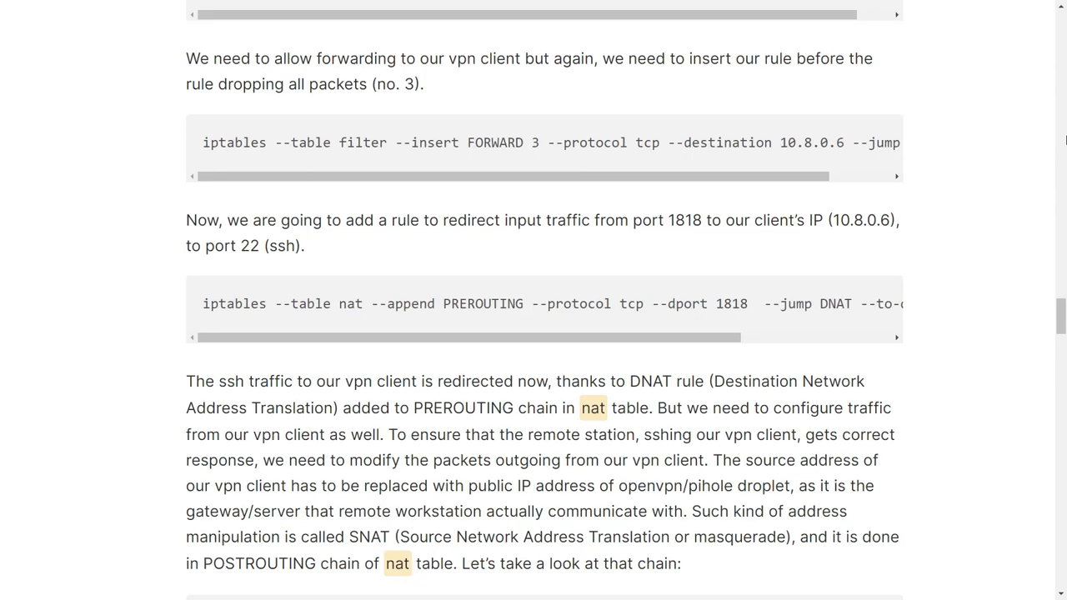
scroll(down, 3)
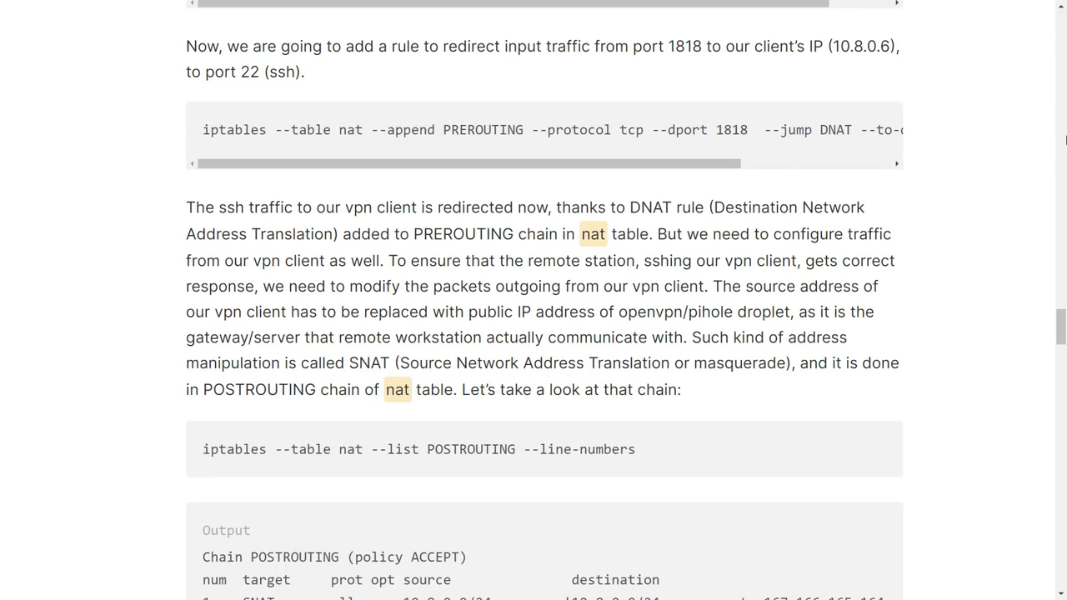
scroll(down, 3)
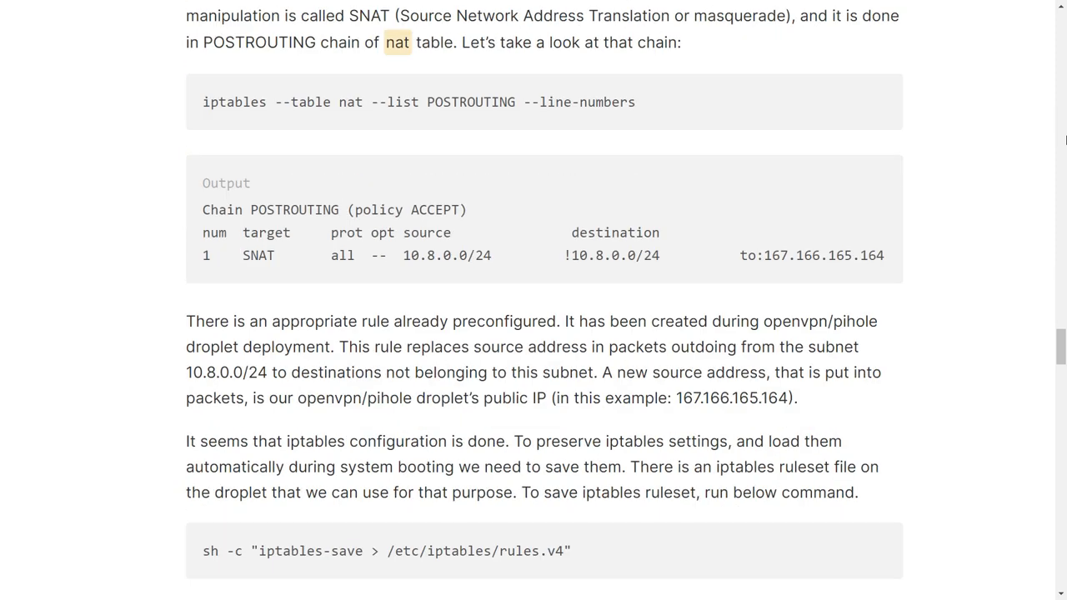
scroll(down, 3)
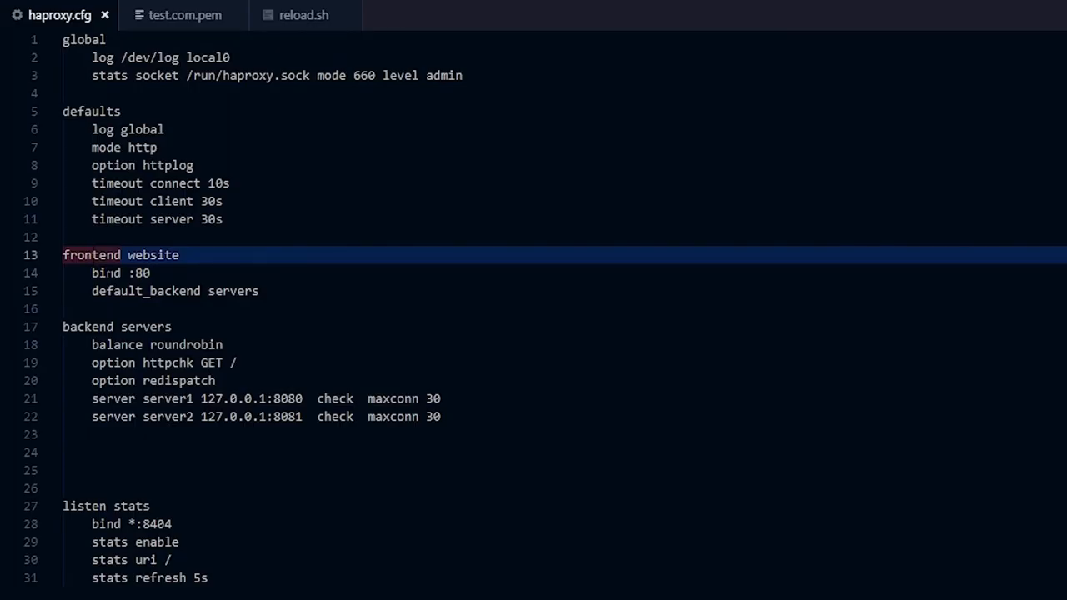
Add a 'bind :443 ssl crt' line under 'bind :80' in the website frontend block.
click(140, 273)
text(bind)
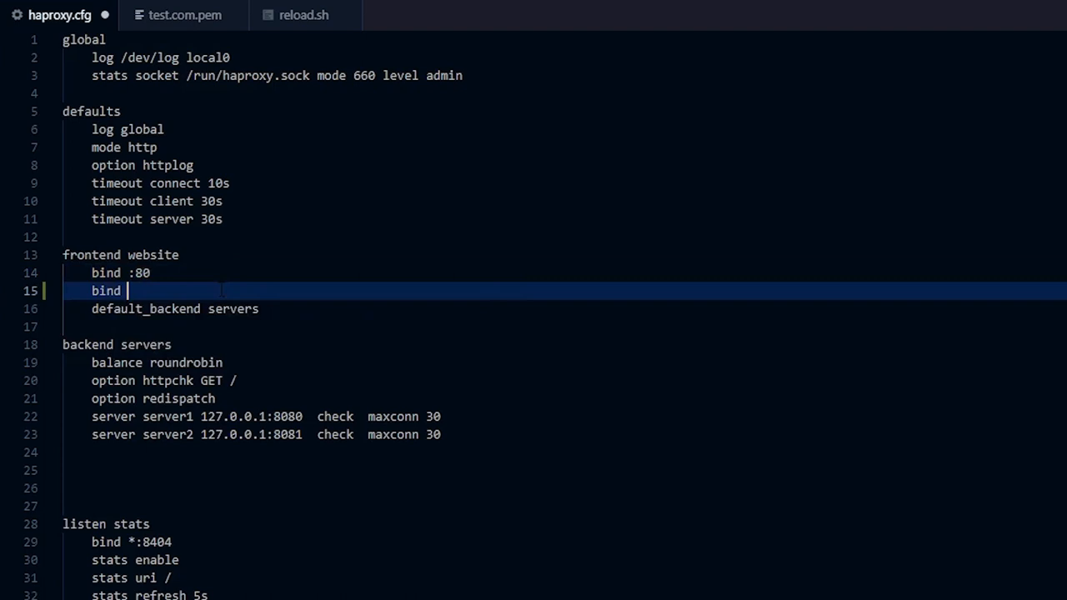
text(:443)
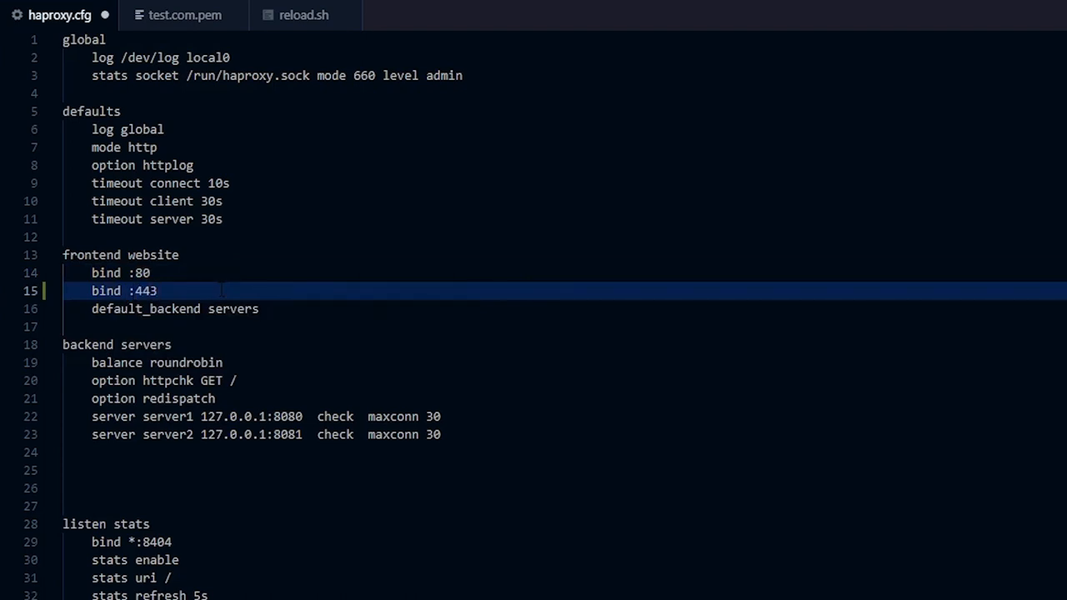
text(ssl)
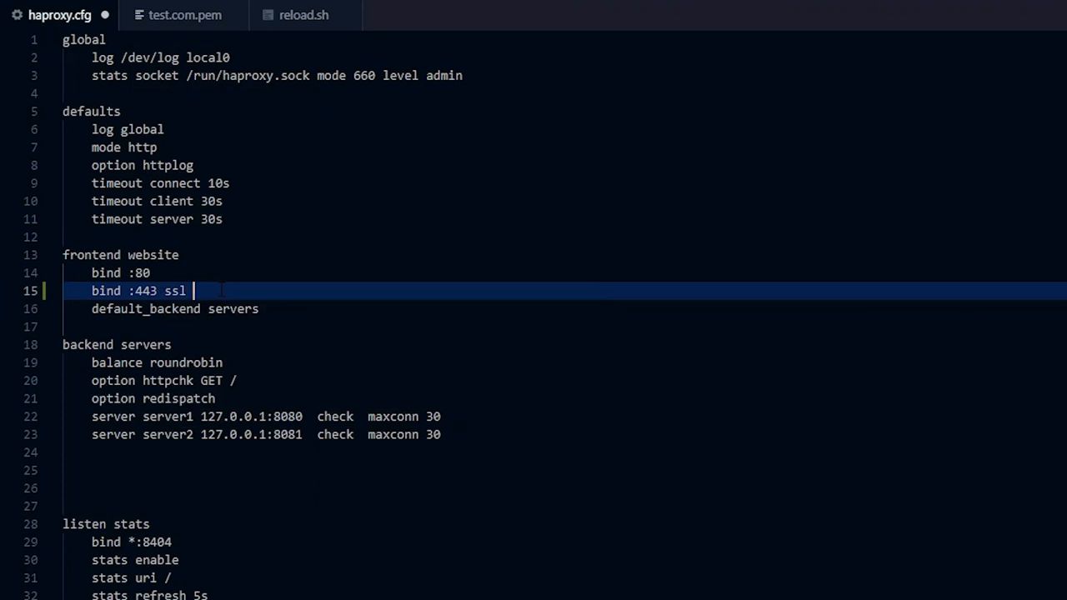
text(crt)
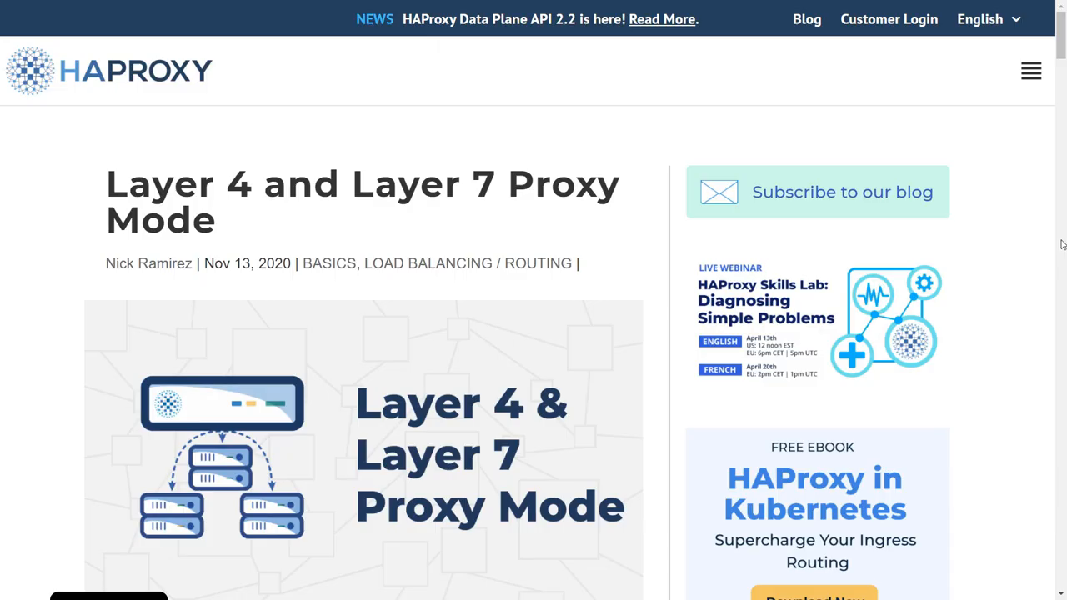
Read down to the Layer 4 proxy mode example and highlight its TCP configuration snippet.
scroll(down, 3)
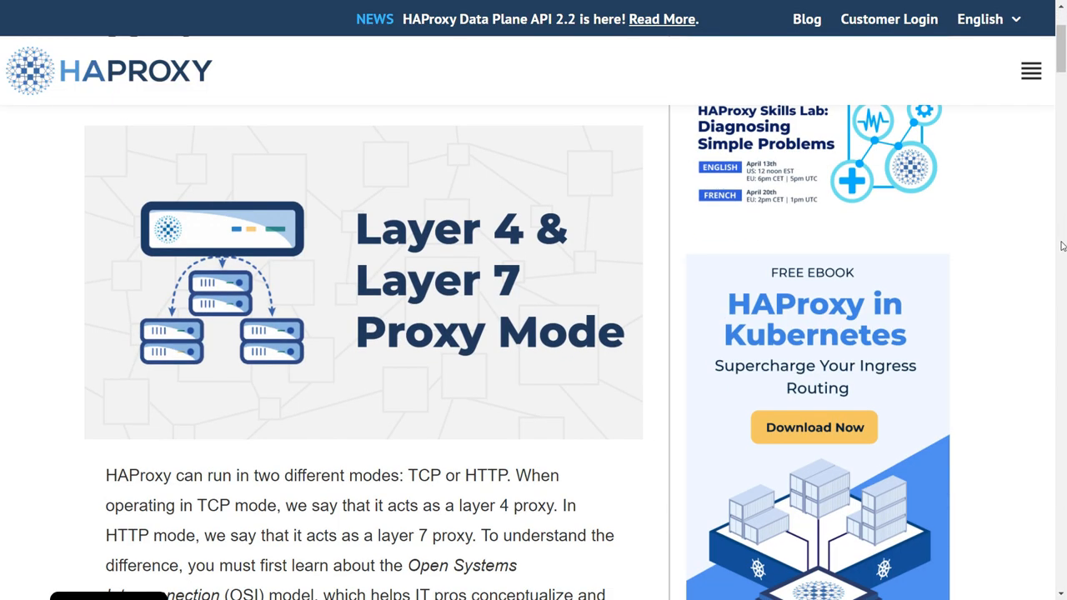
scroll(down, 3)
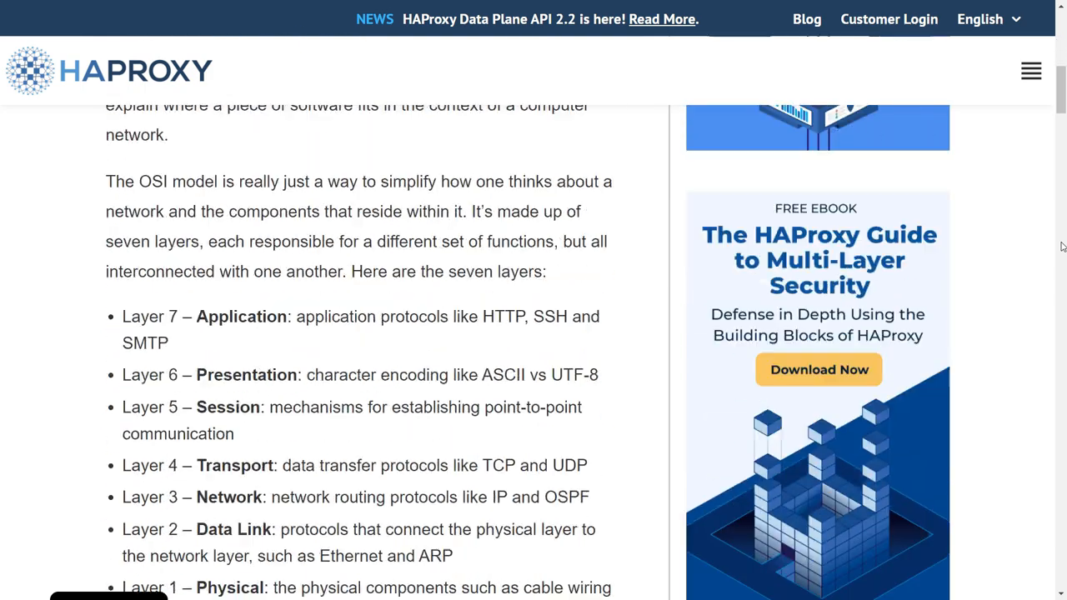
scroll(down, 3)
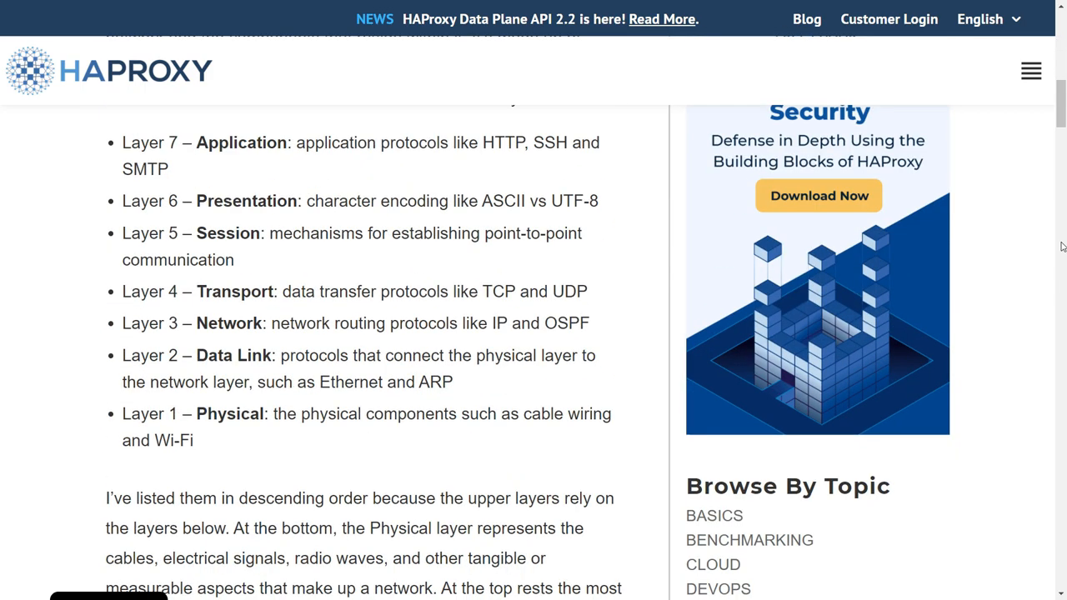
scroll(down, 3)
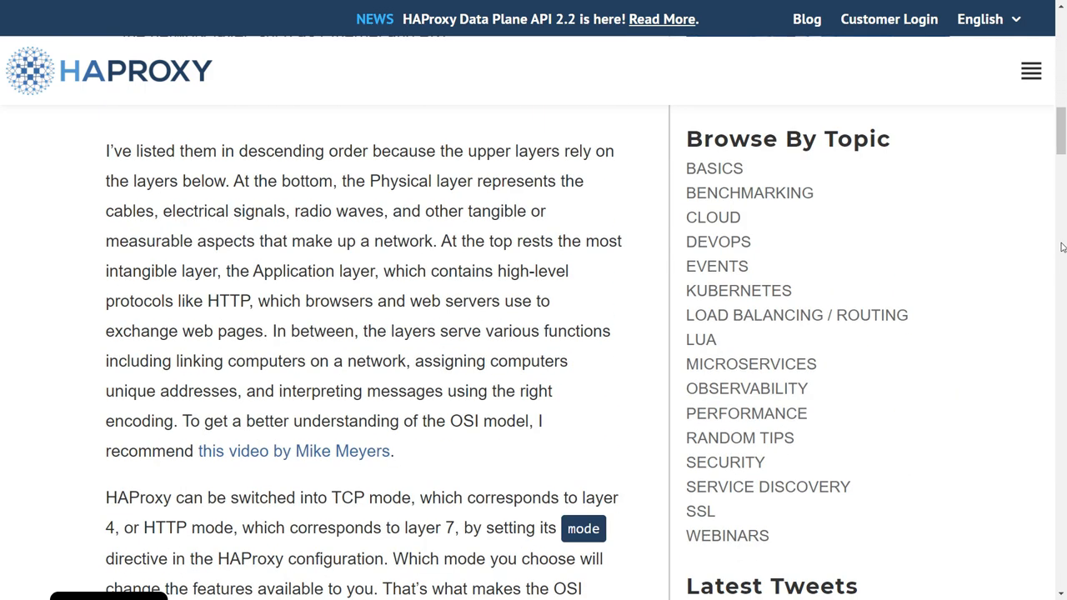
scroll(down, 3)
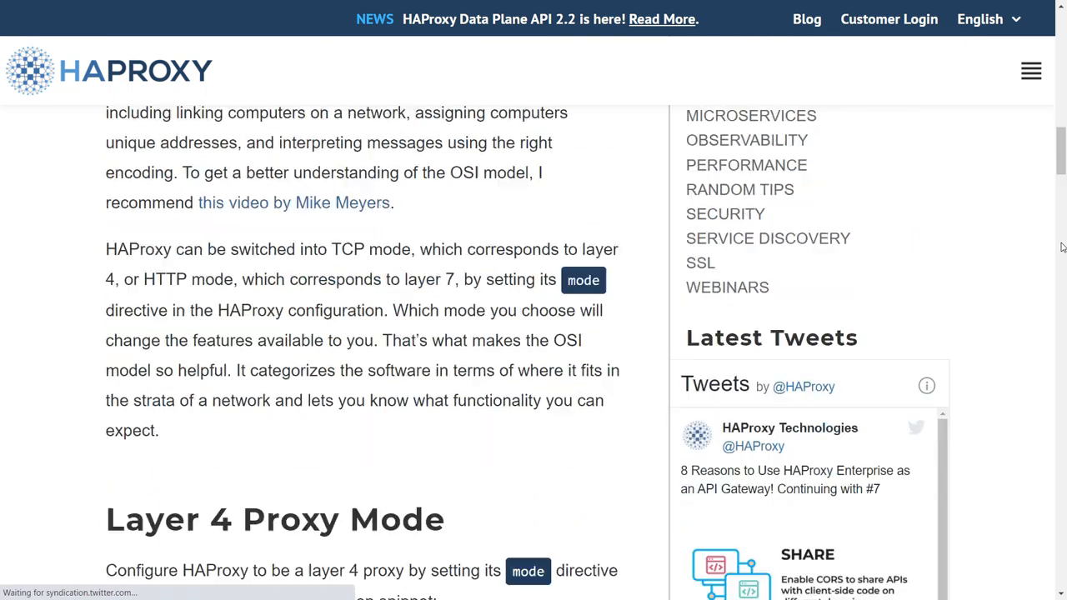
scroll(down, 3)
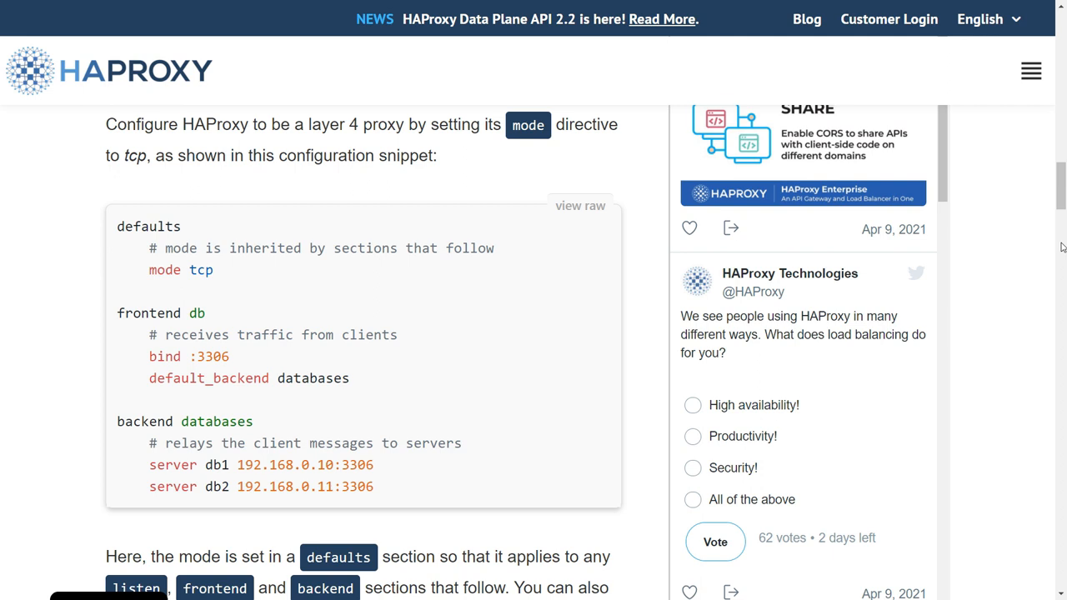
mouse_move(116, 230)
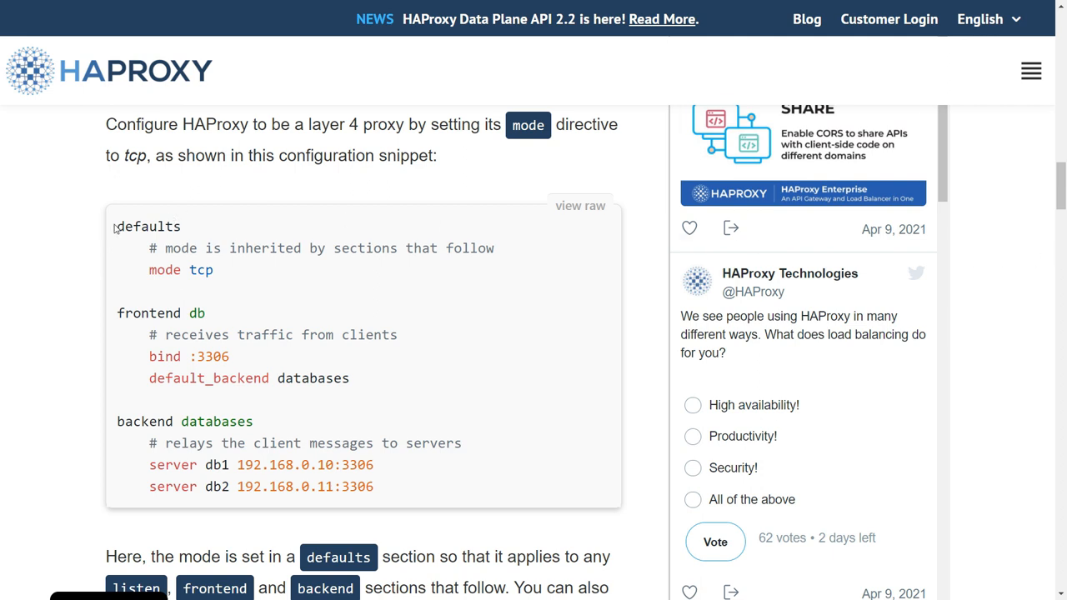
drag(116, 227, 373, 487)
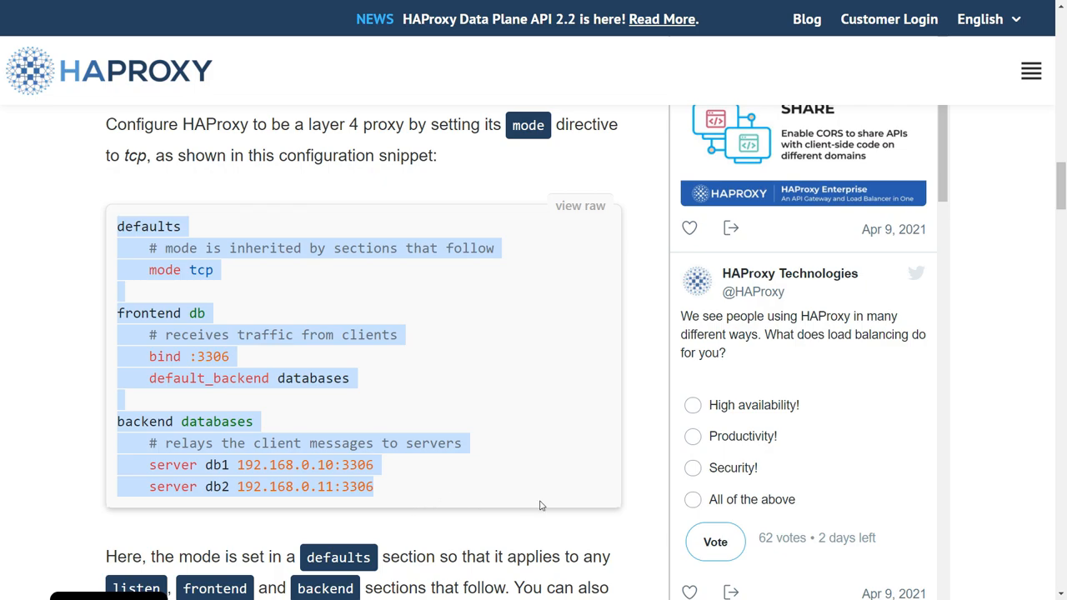
Continue reading past the snippet to the Layer 7 Proxy Mode heading.
scroll(down, 3)
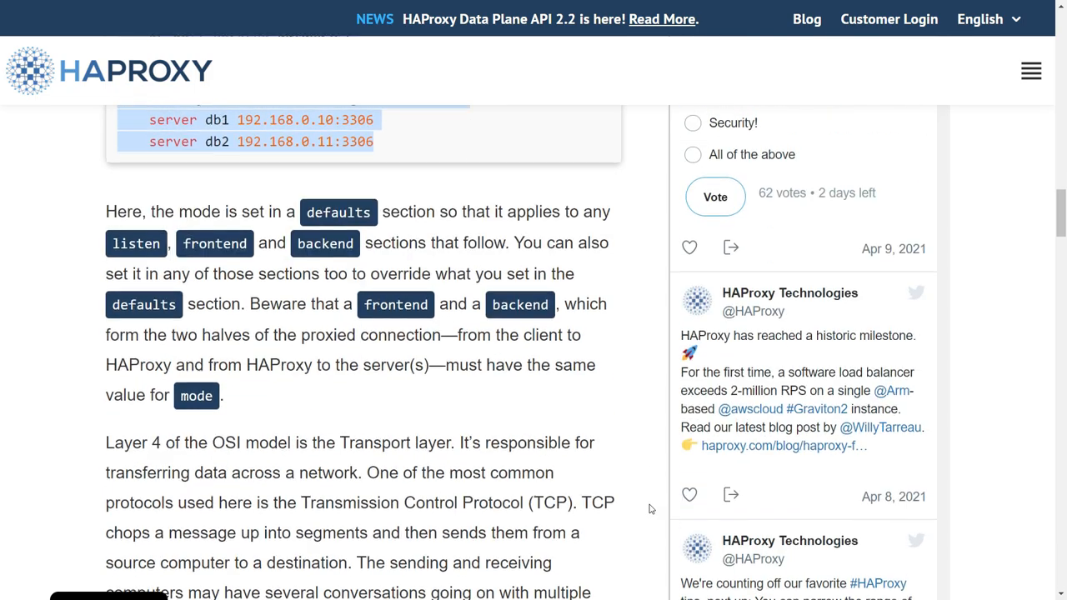
scroll(down, 3)
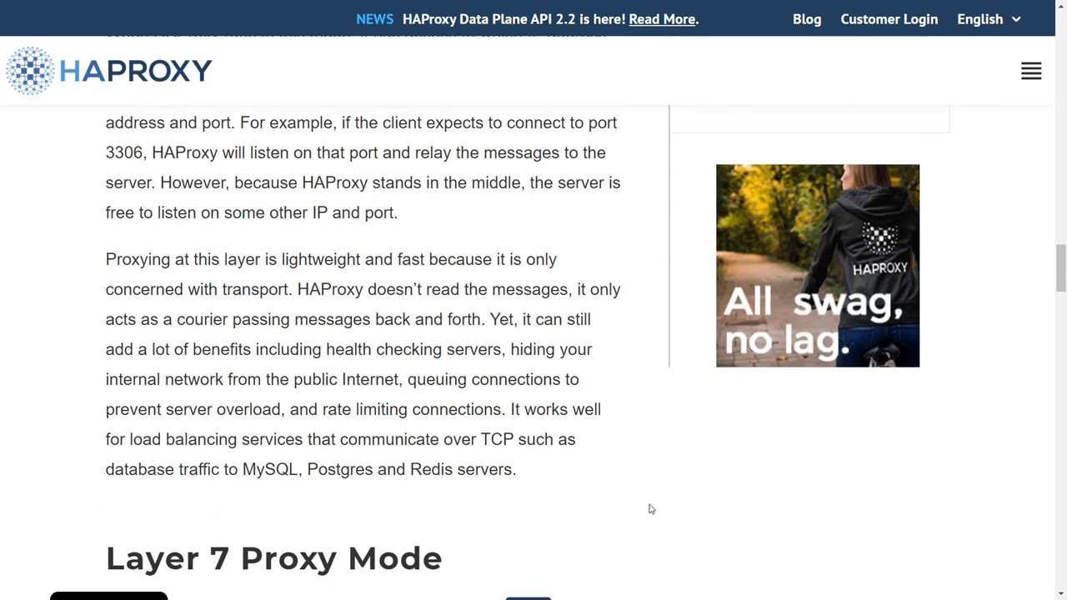
scroll(down, 3)
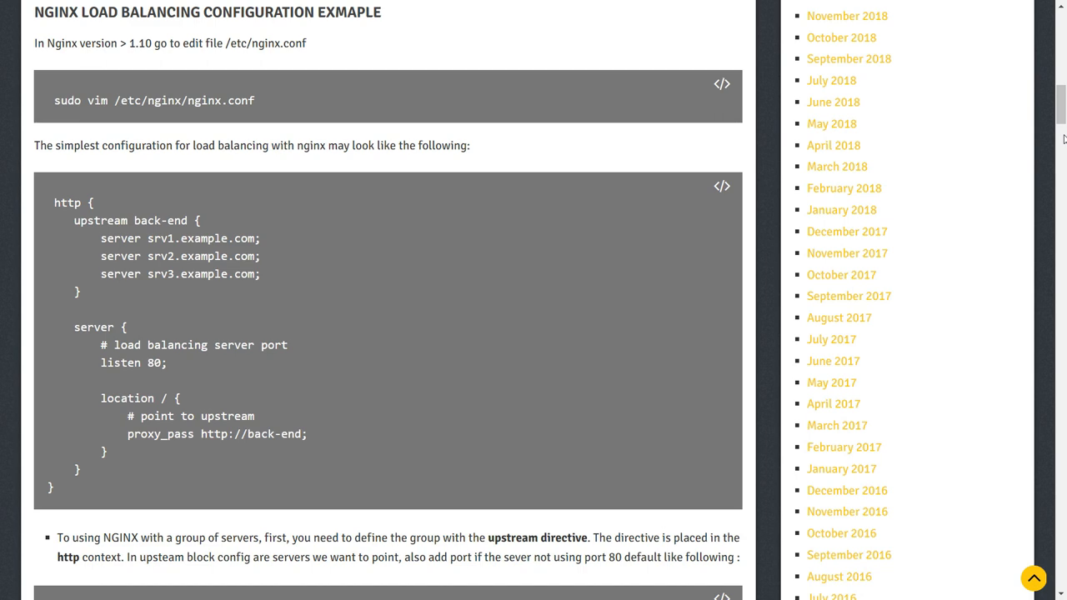
Scroll the nginx.conf example to the upstream back-end block and round-robin default.
scroll(down, 3)
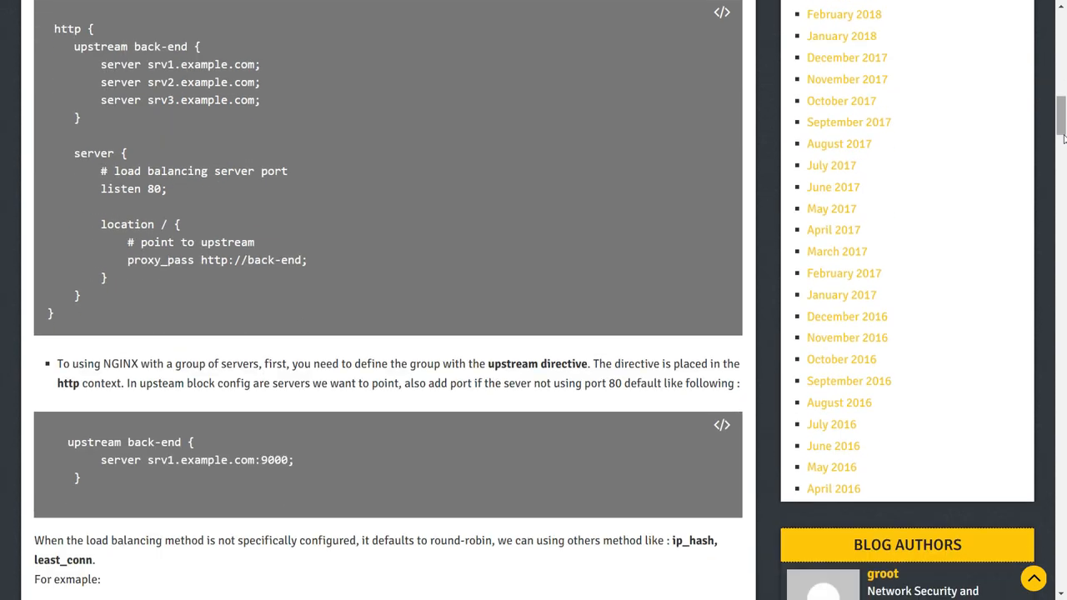
scroll(down, 3)
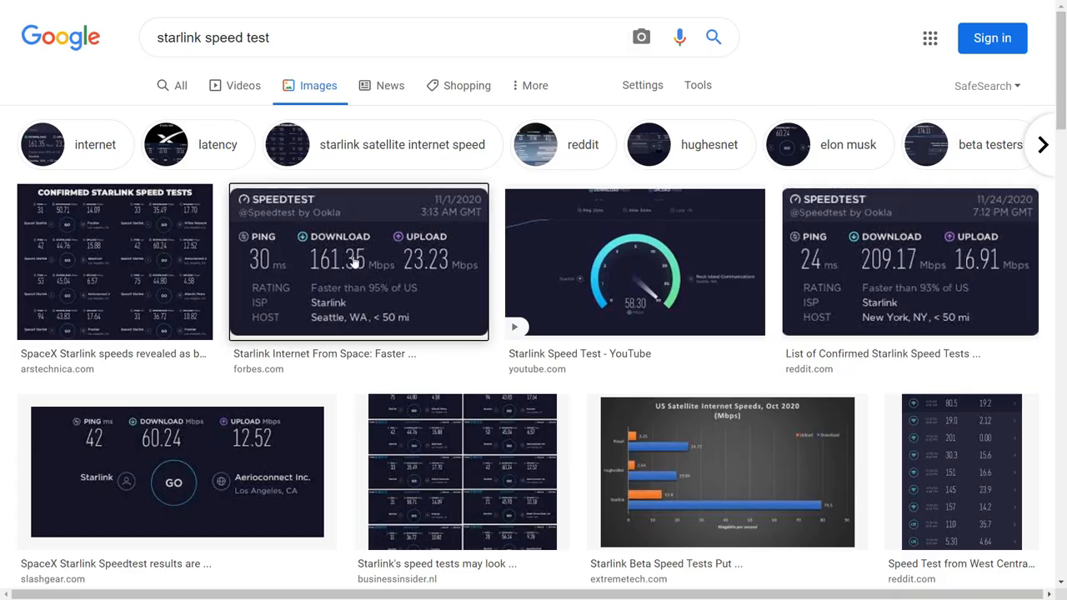
Preview the Forbes speed test image, then the SlashGear Speedtest result showing 60.24 Mbps download.
click(358, 260)
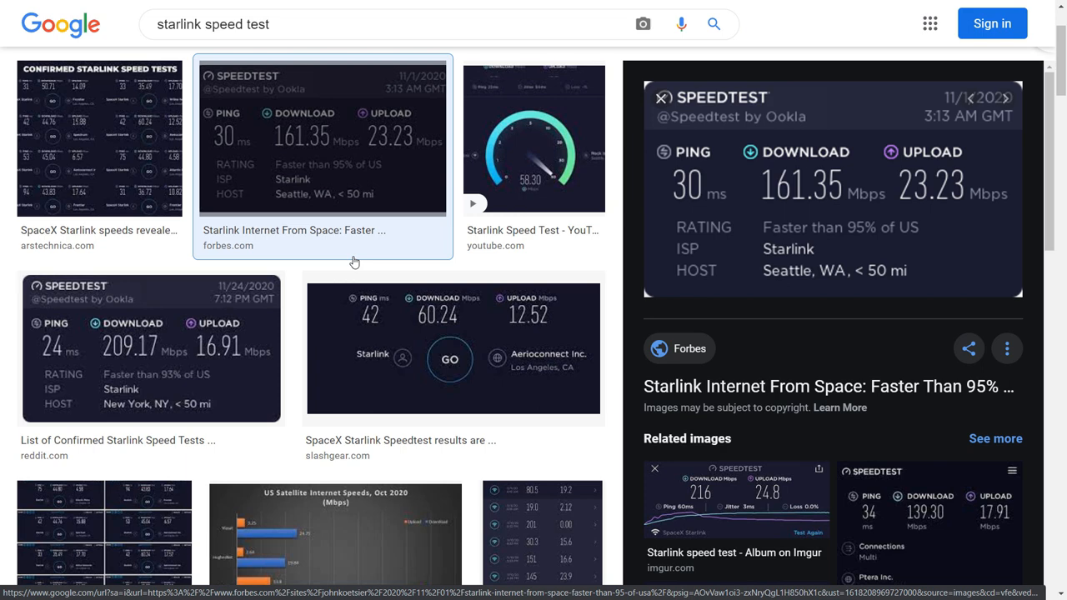
scroll(down, 3)
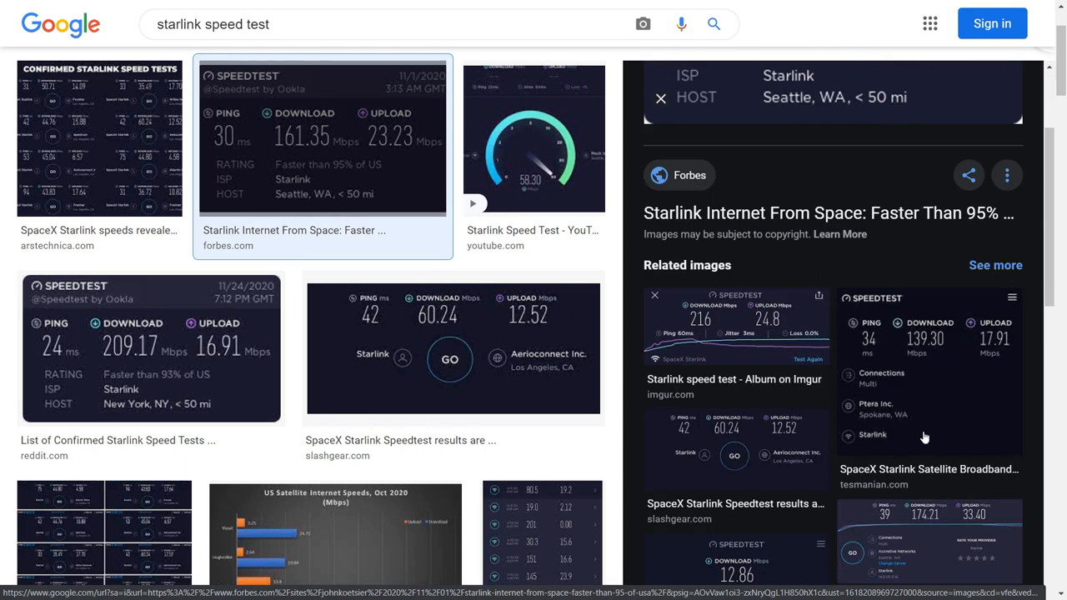
scroll(down, 3)
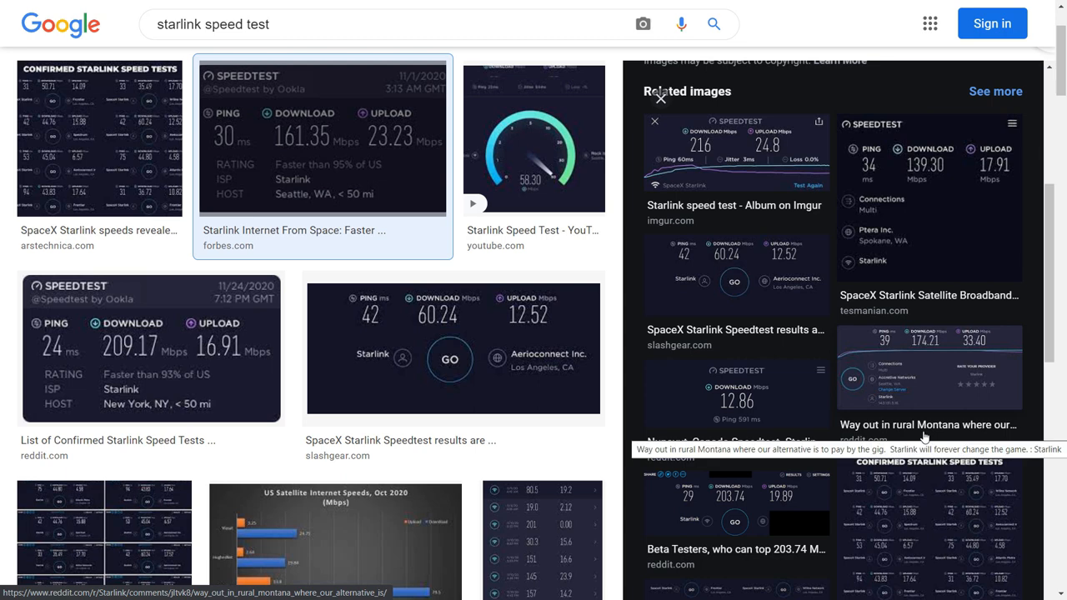
click(453, 346)
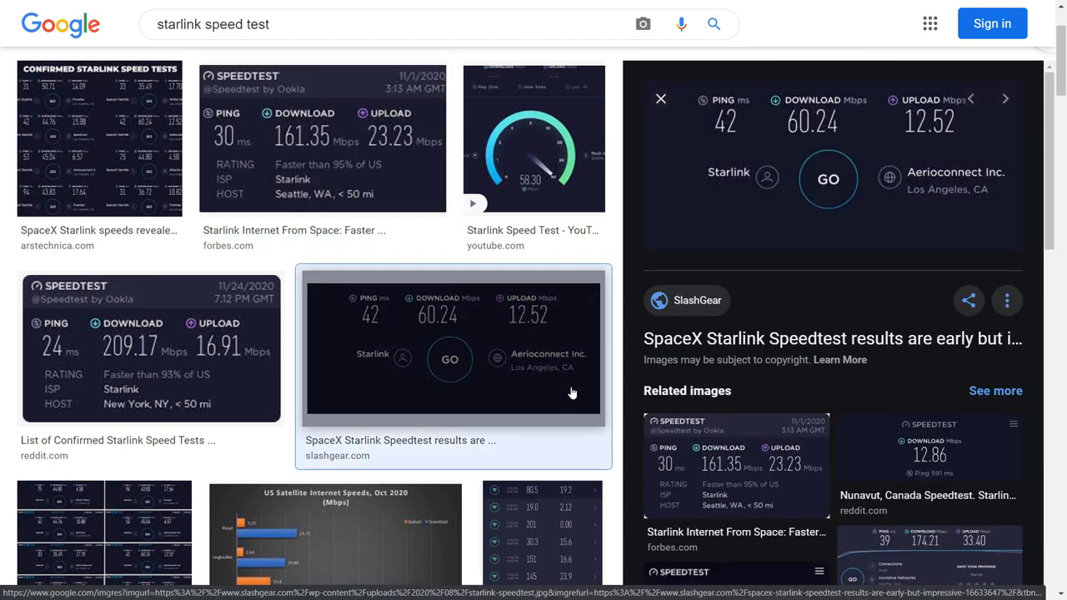
scroll(down, 3)
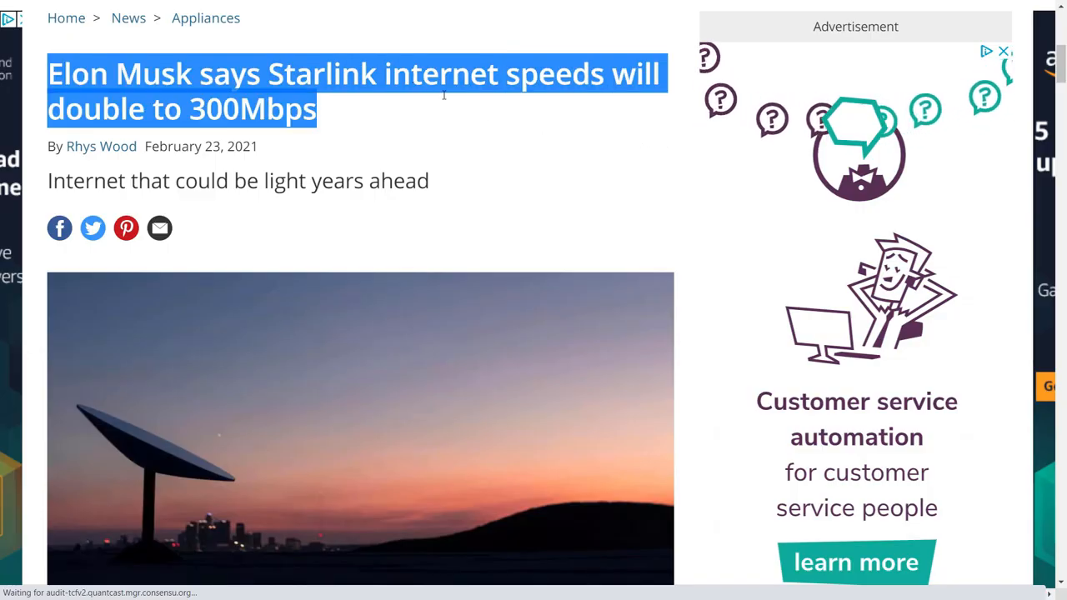
mouse_move(684, 170)
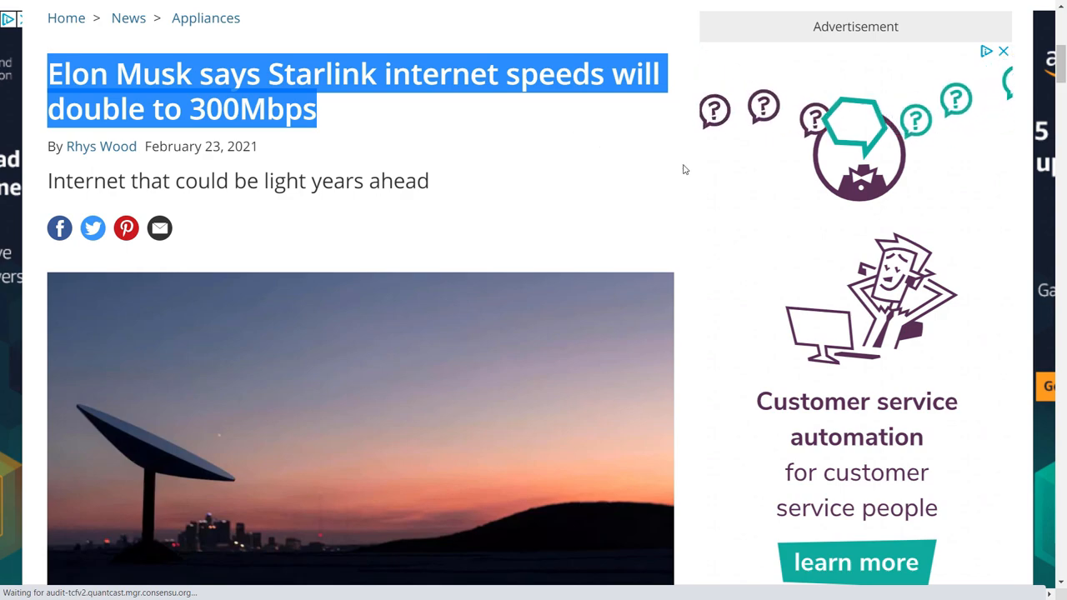
Scroll the article on Starlink speeds doubling to 300Mbps.
scroll(down, 3)
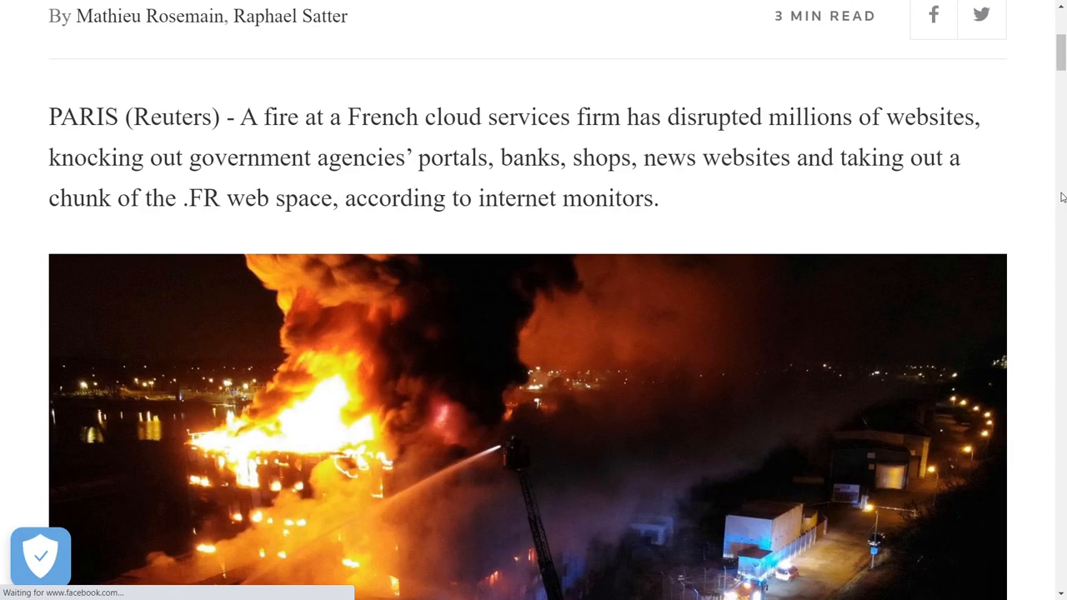
Scroll the Reuters report on the French cloud firm fire disrupting millions of websites.
scroll(down, 3)
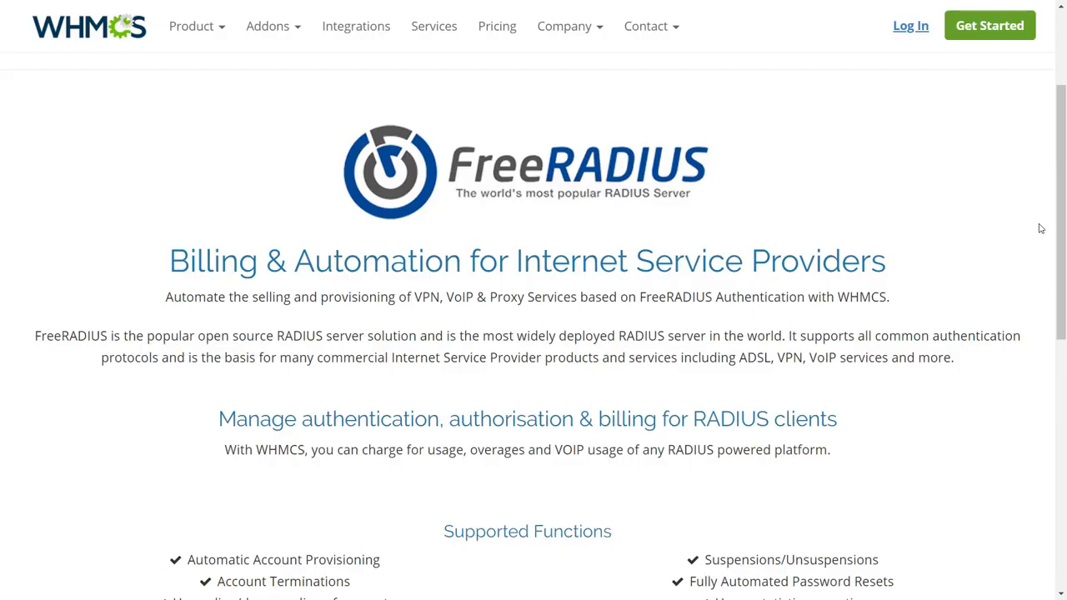
Read down the WHMCS FreeRADIUS billing and automation page for ISPs.
scroll(down, 3)
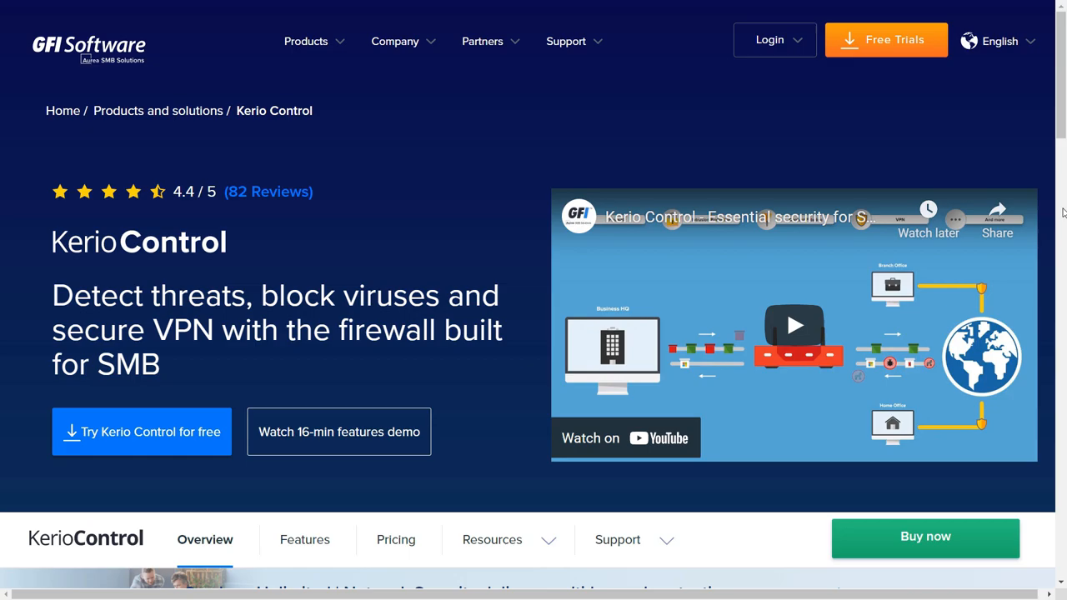
Read the Kerio Control overview from the firewall features down to the secure VPN section.
scroll(down, 3)
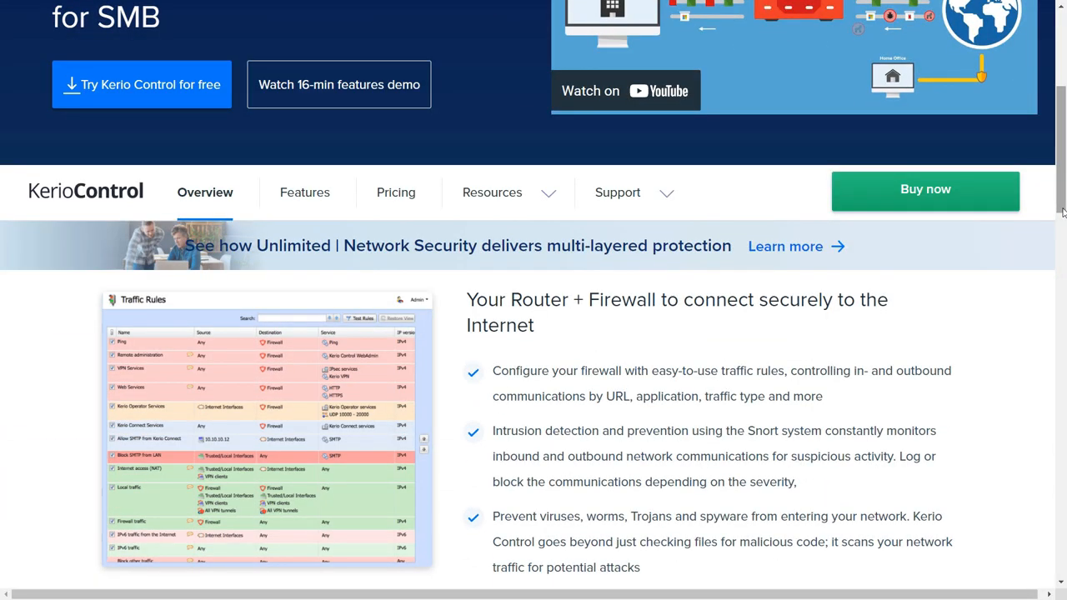
scroll(down, 3)
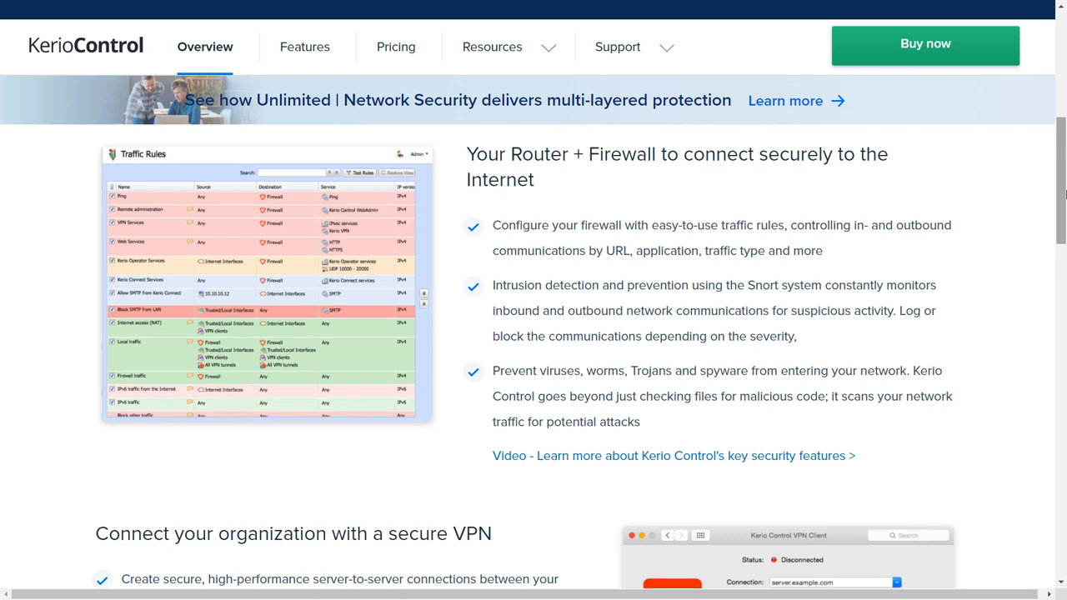
scroll(down, 3)
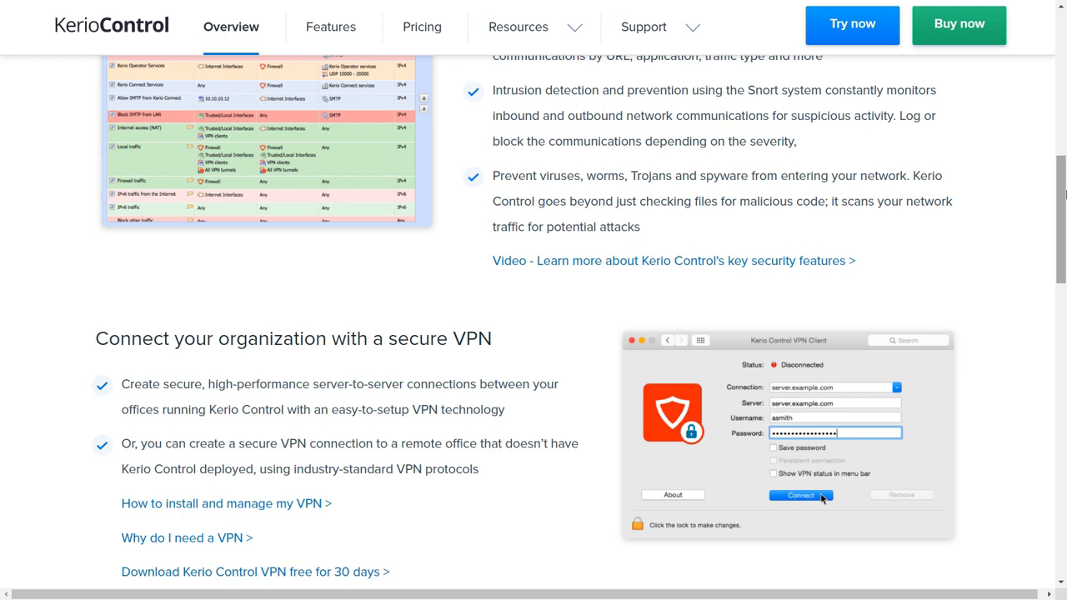
scroll(down, 3)
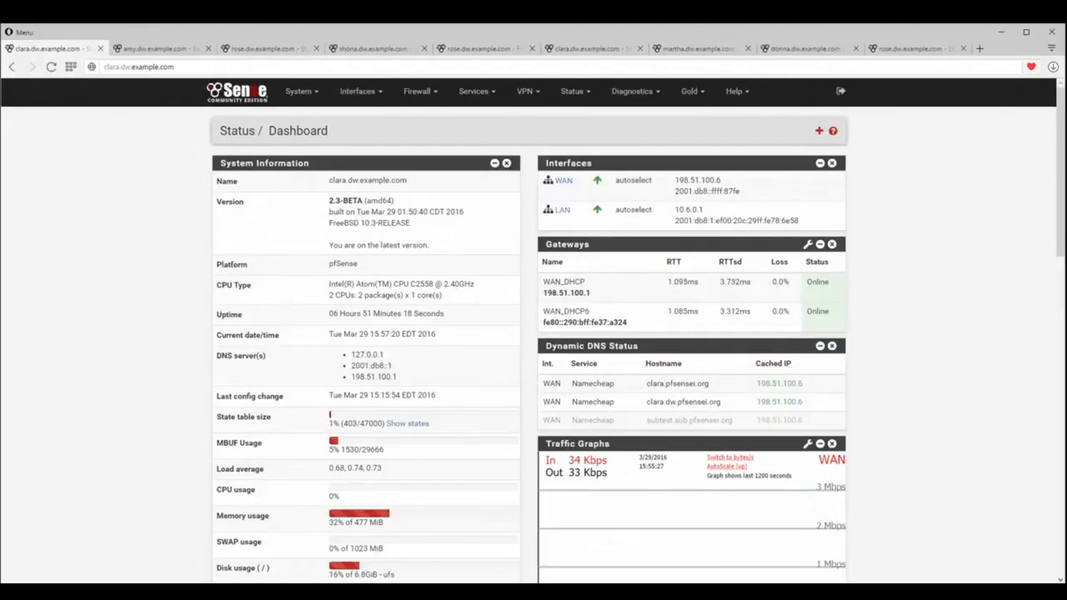
mouse_move(310, 365)
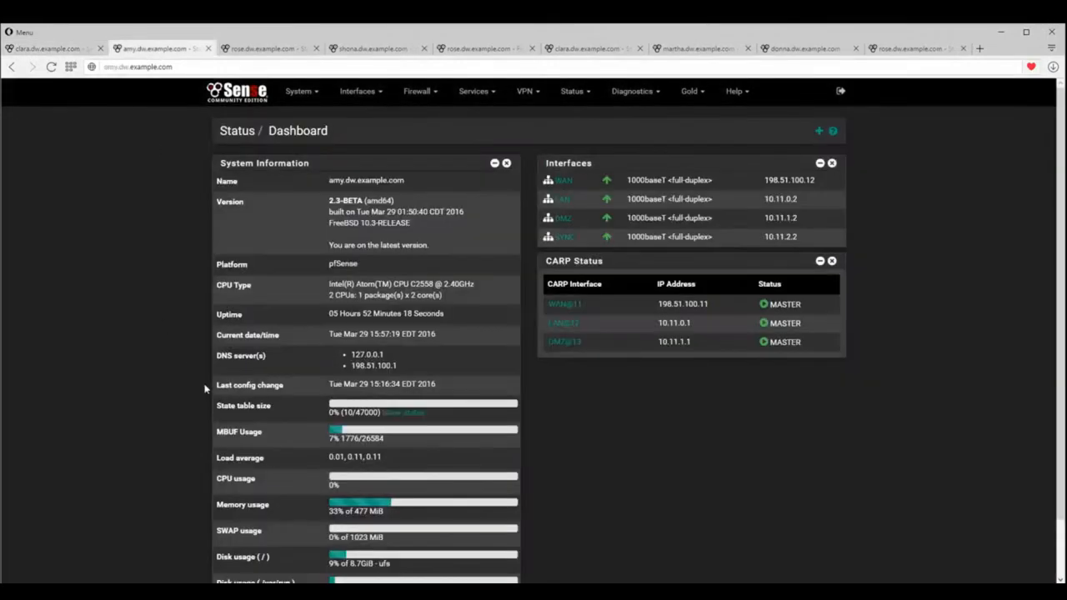
mouse_move(174, 394)
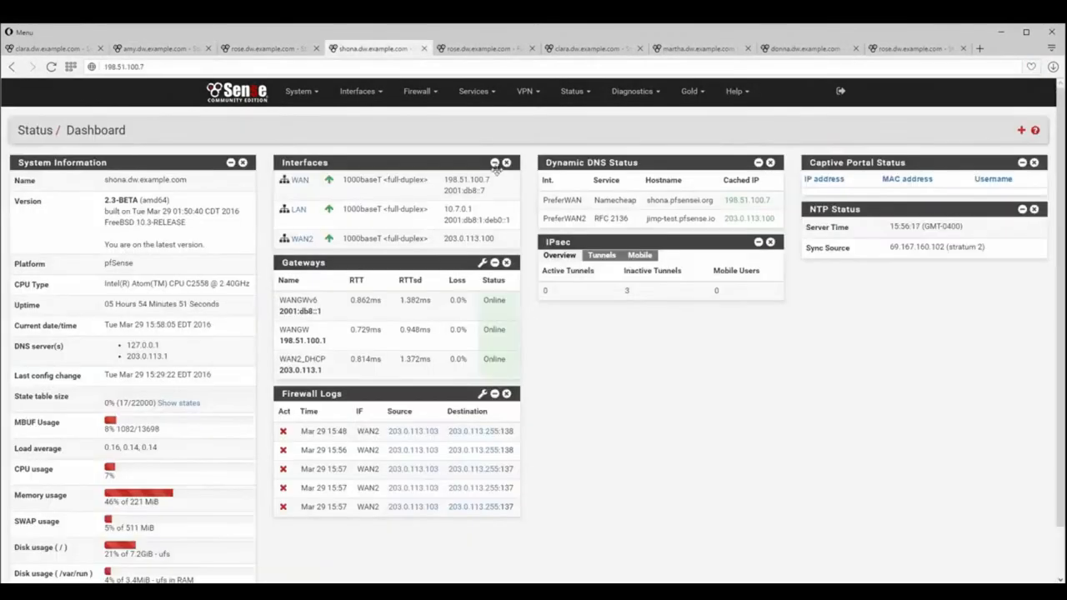
mouse_move(824, 413)
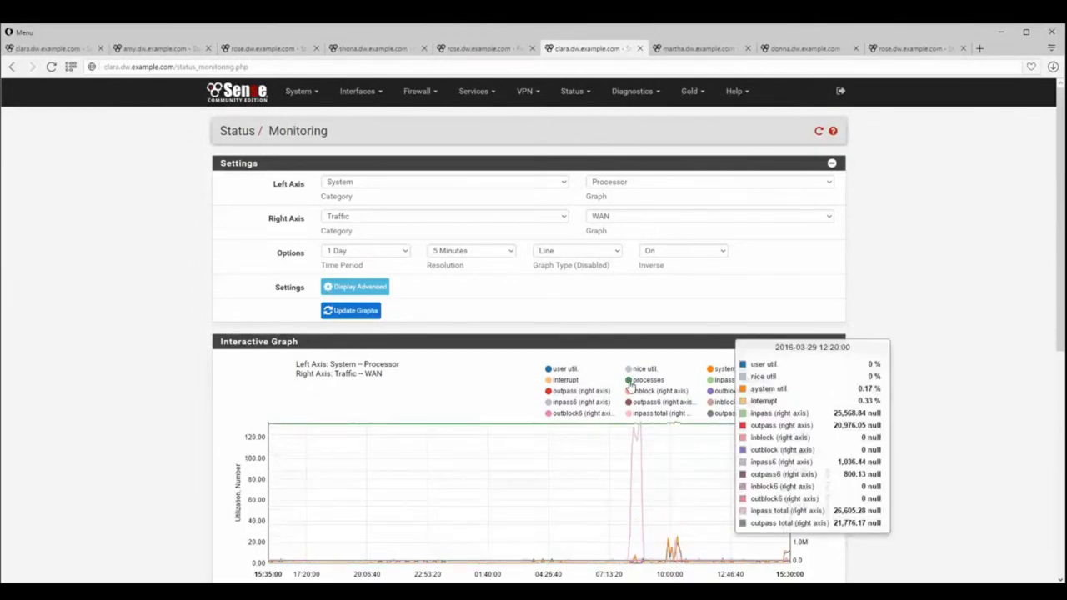
Show another pfSense firewall's Package Manager Available Packages list.
click(800, 46)
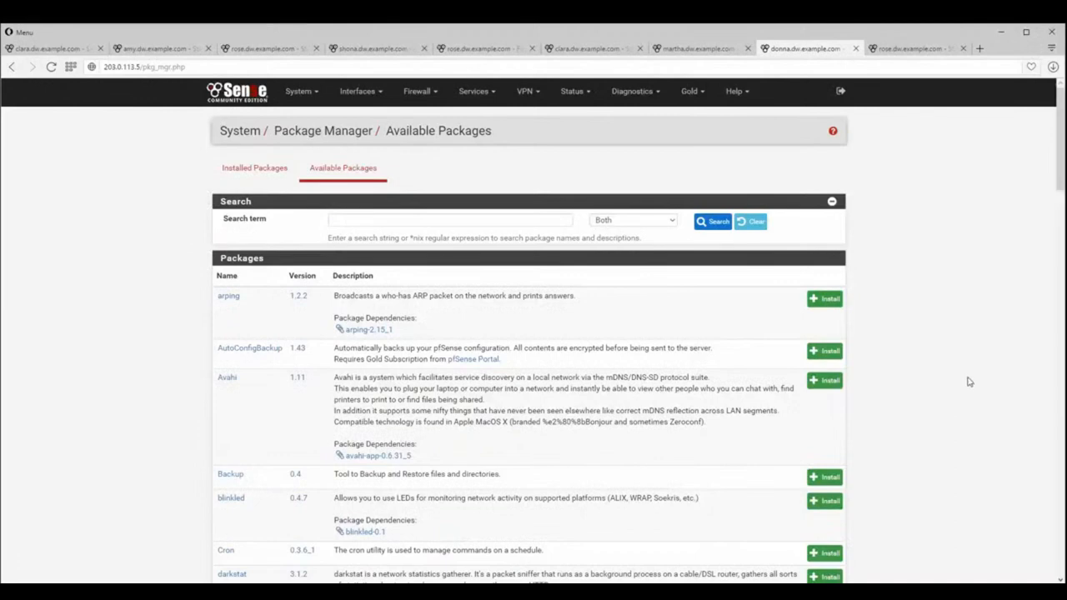
mouse_move(604, 370)
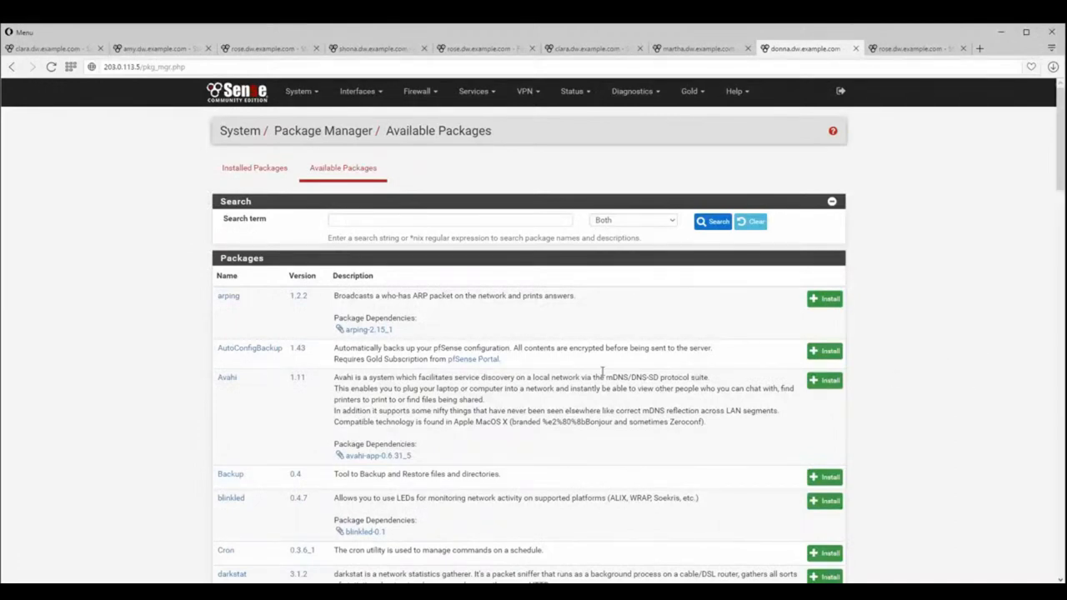
mouse_move(580, 349)
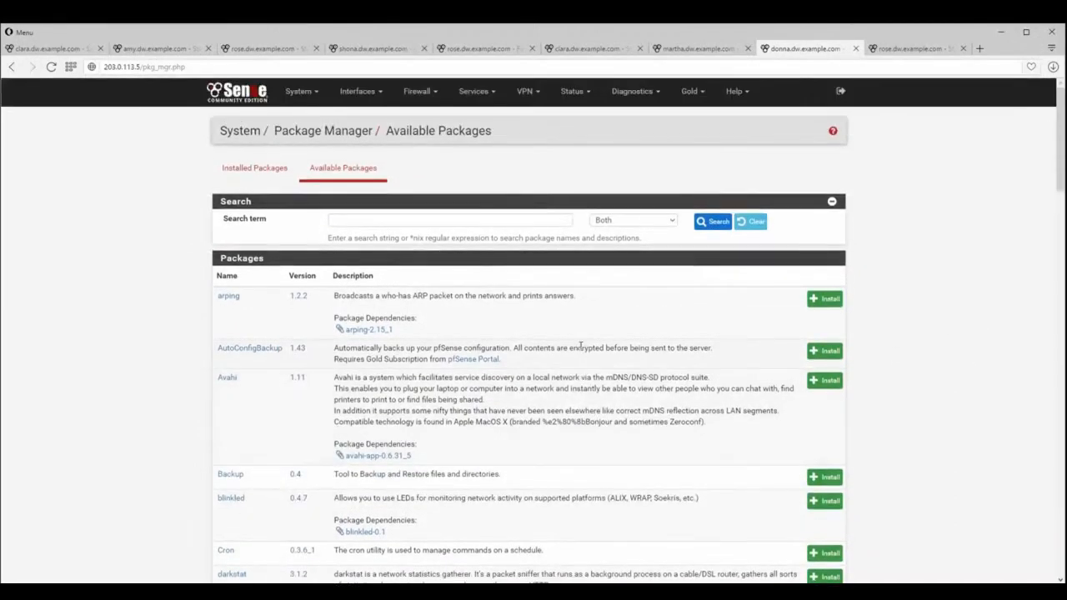